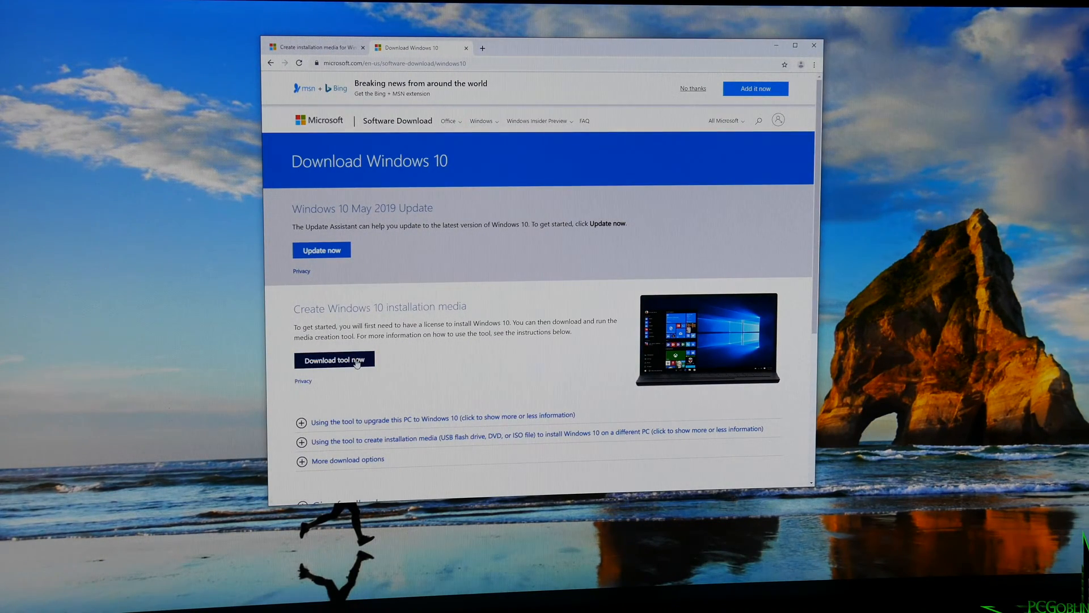
mouse_move(448, 248)
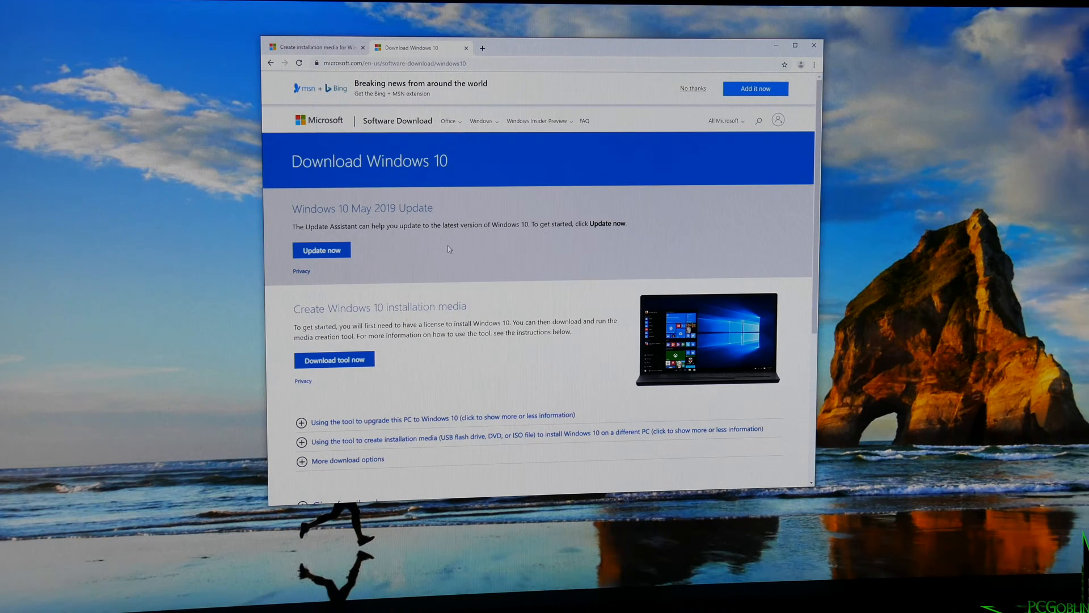
mouse_move(361, 362)
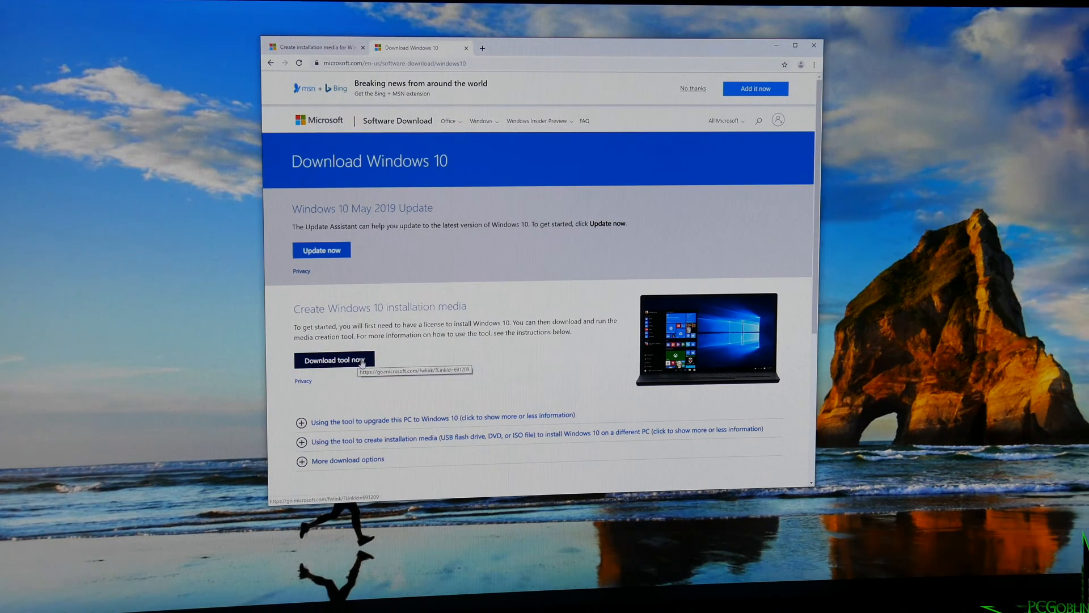
- Download the media creation tool via 'Download tool now' on Microsoft's Software Download page
left_click(334, 359)
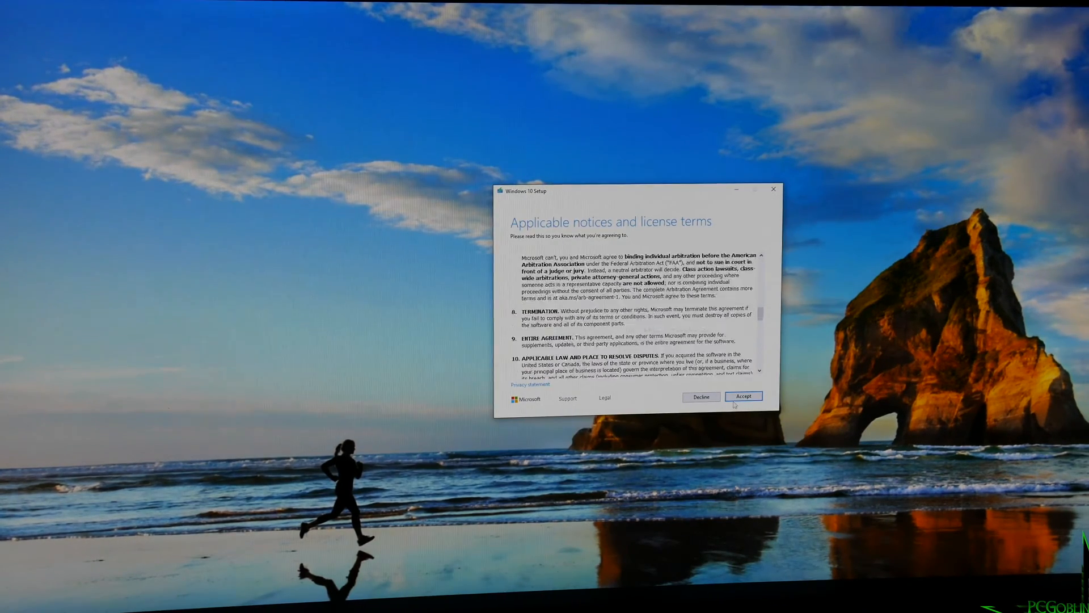
- Accept the Media Creation Tool license terms and wait for the 'What do you want to do?' page
left_click(742, 396)
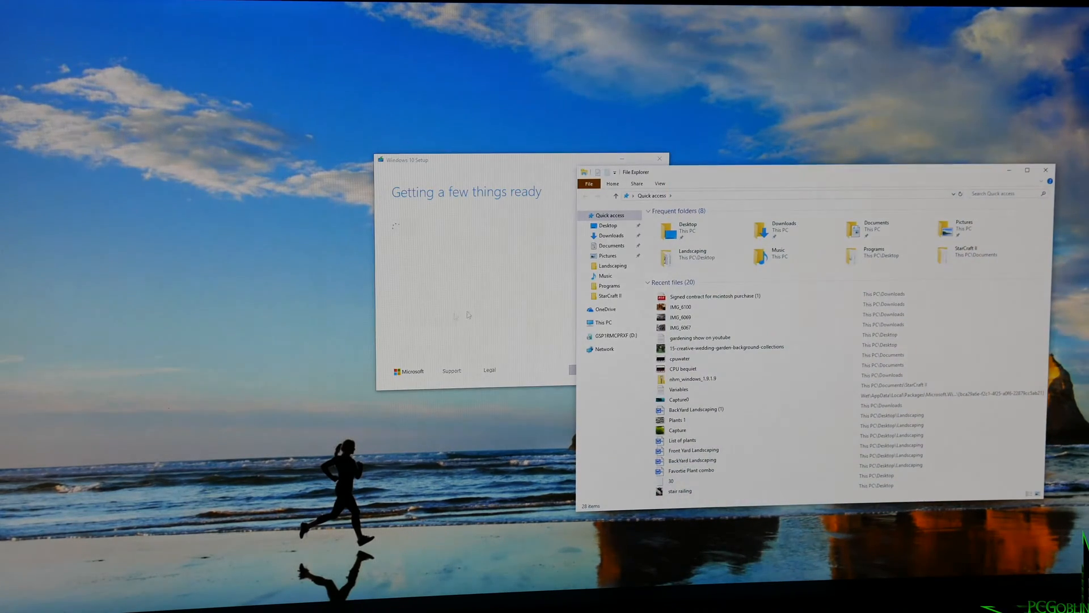
left_click(612, 235)
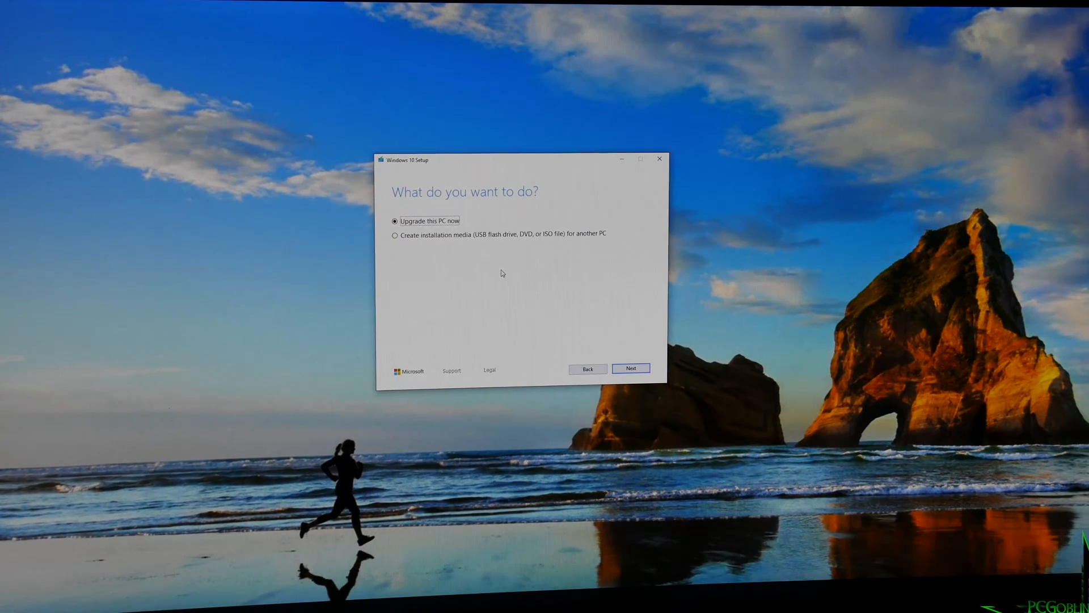
- Create a bootable Windows 10 USB on drive D: with the recommended language and edition
left_click(395, 235)
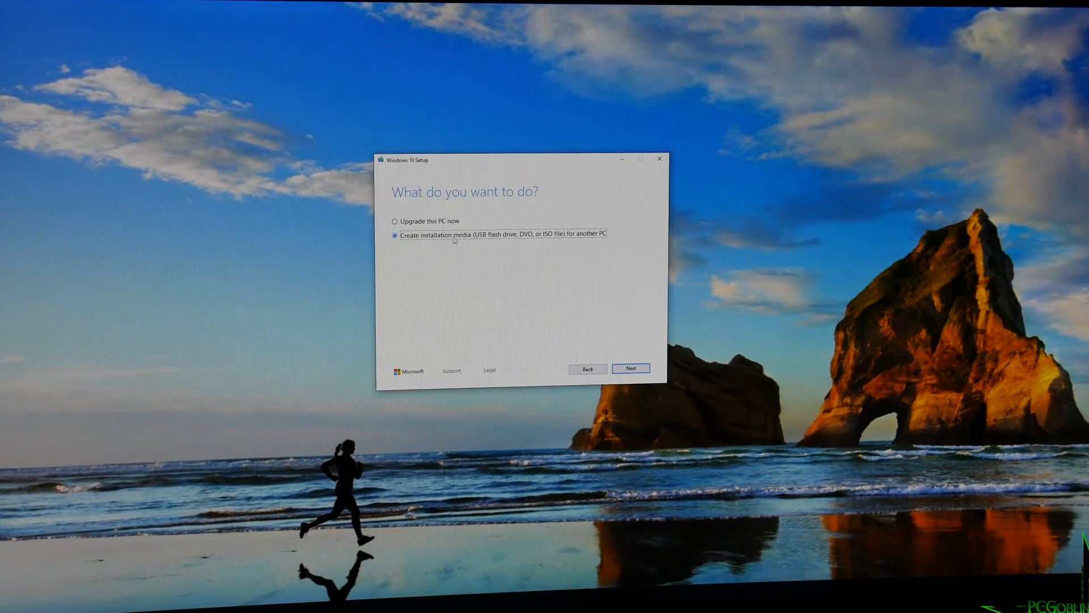
left_click(631, 368)
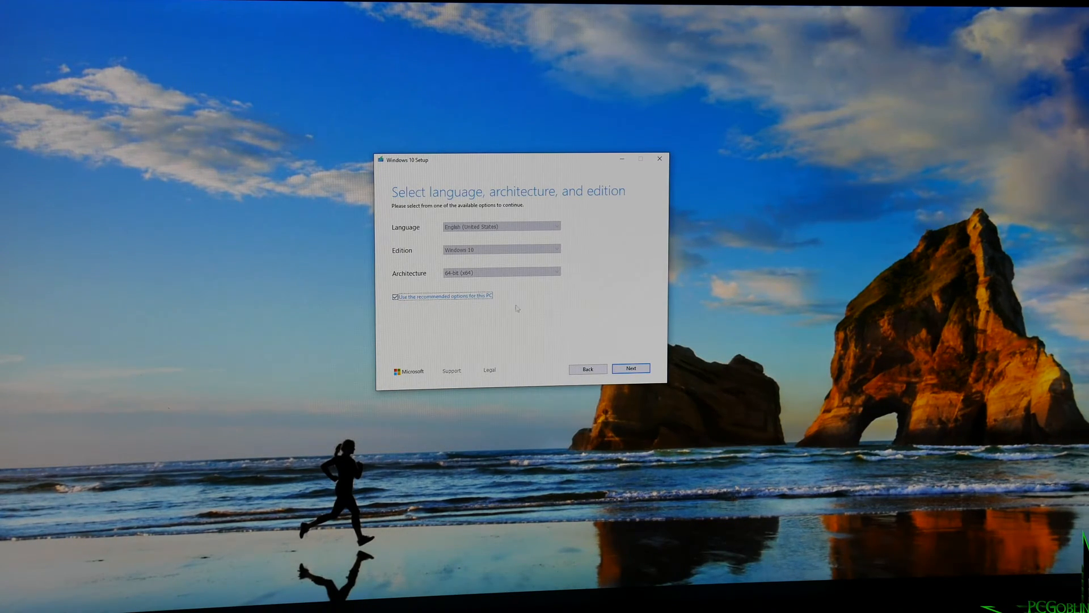
left_click(630, 368)
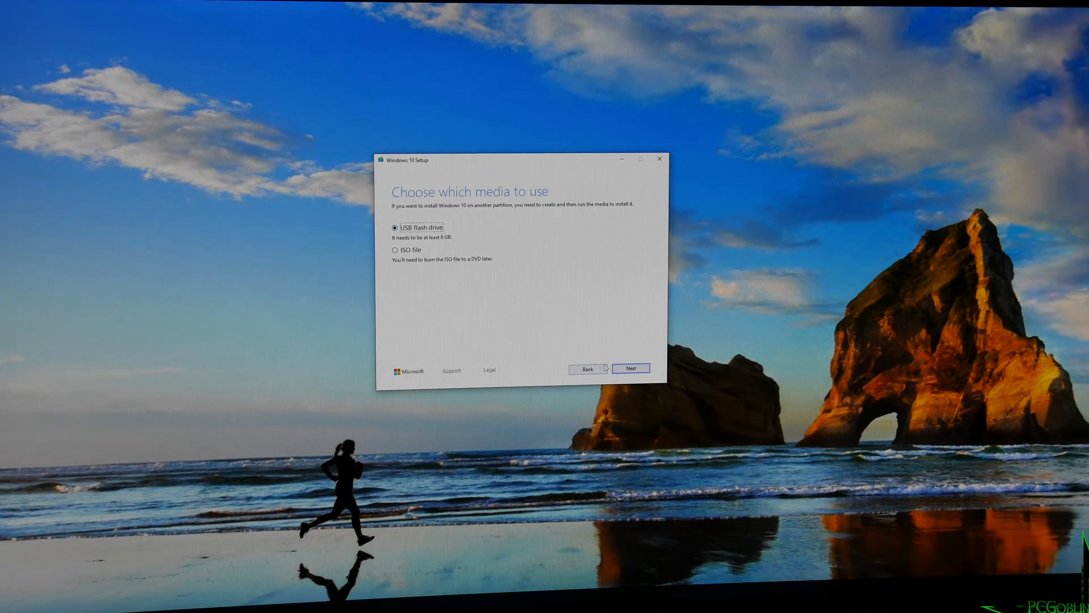
left_click(630, 368)
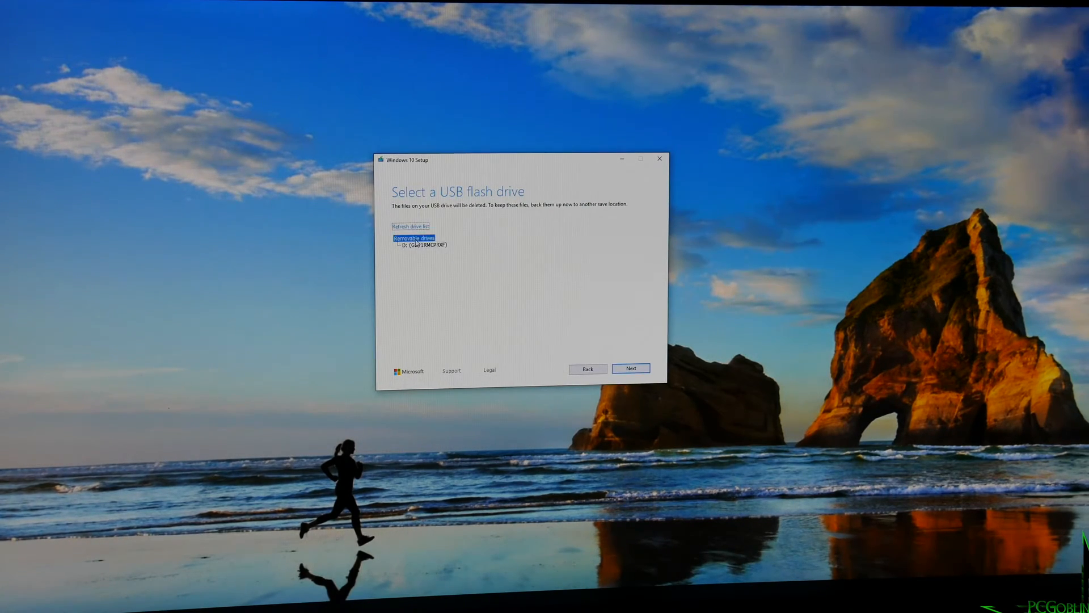
left_click(421, 244)
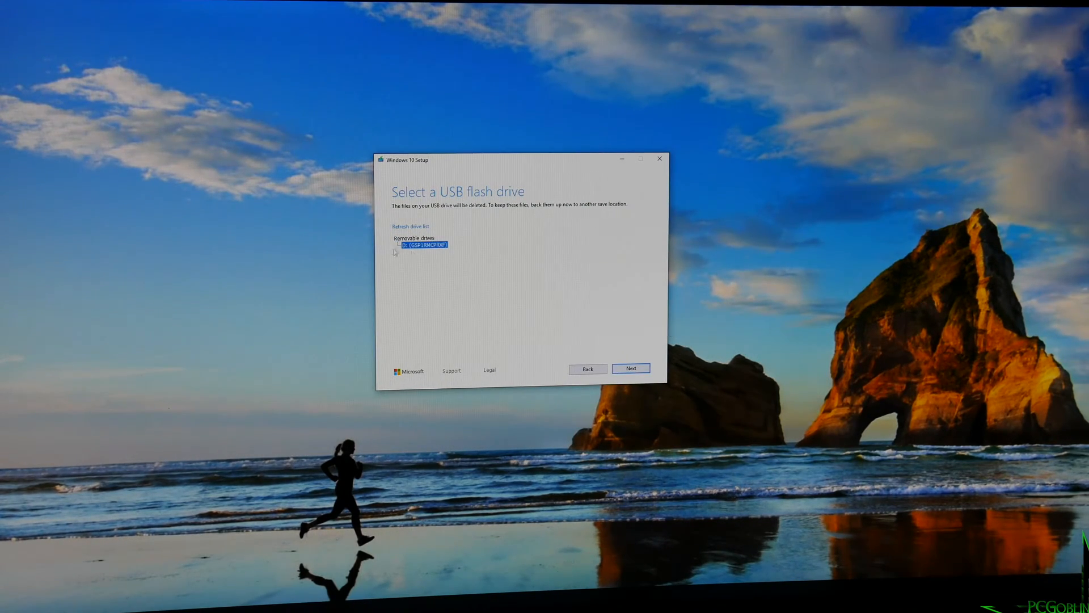
left_click(631, 368)
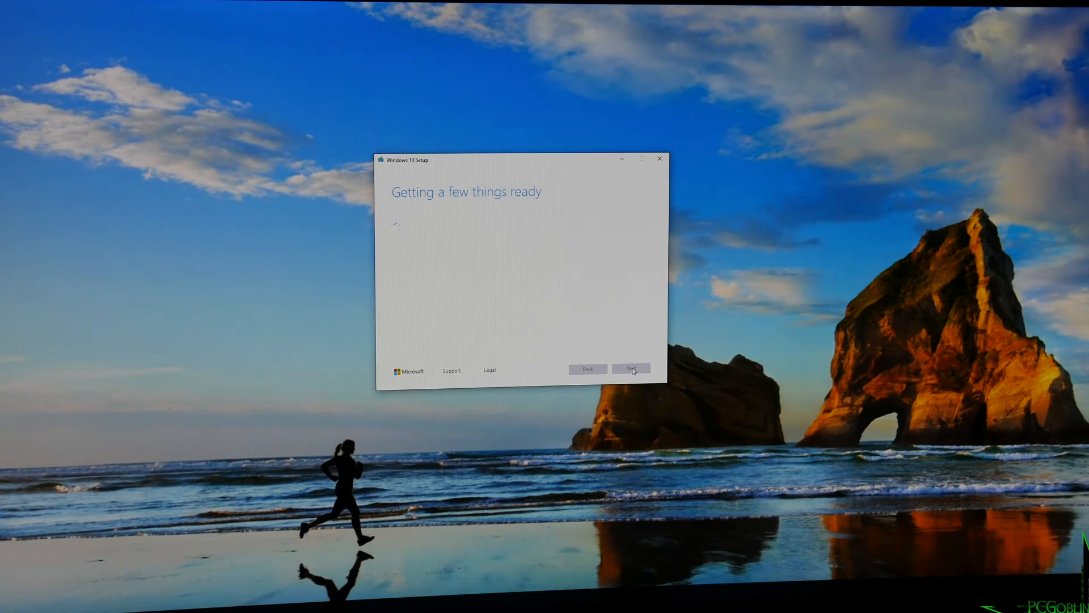
left_click(631, 368)
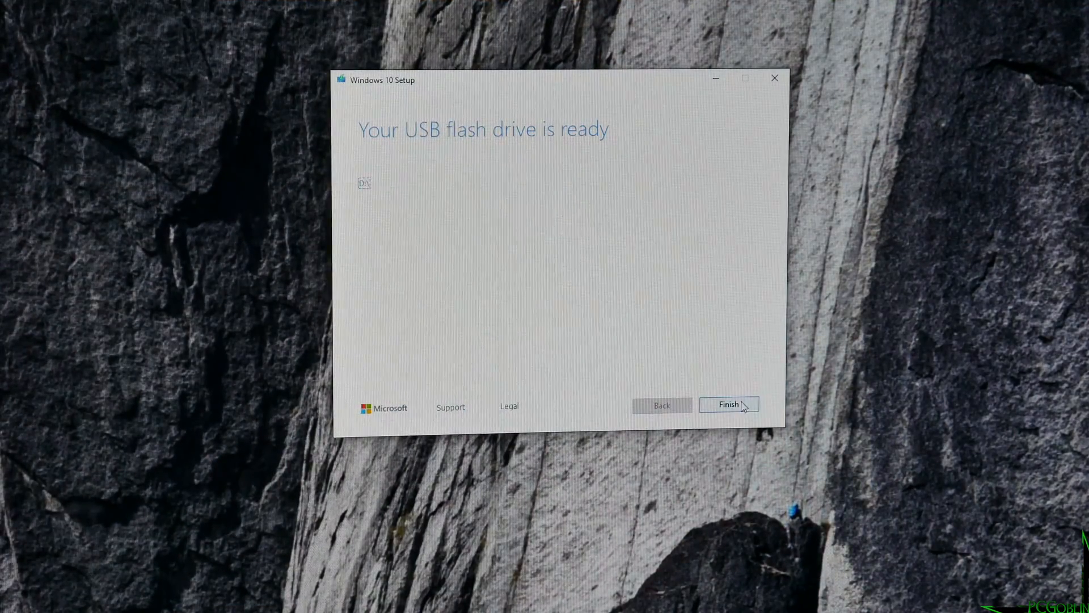
- Close the finished tool and boot from 'UEFI: SanDisk, Partition 1'
left_click(728, 404)
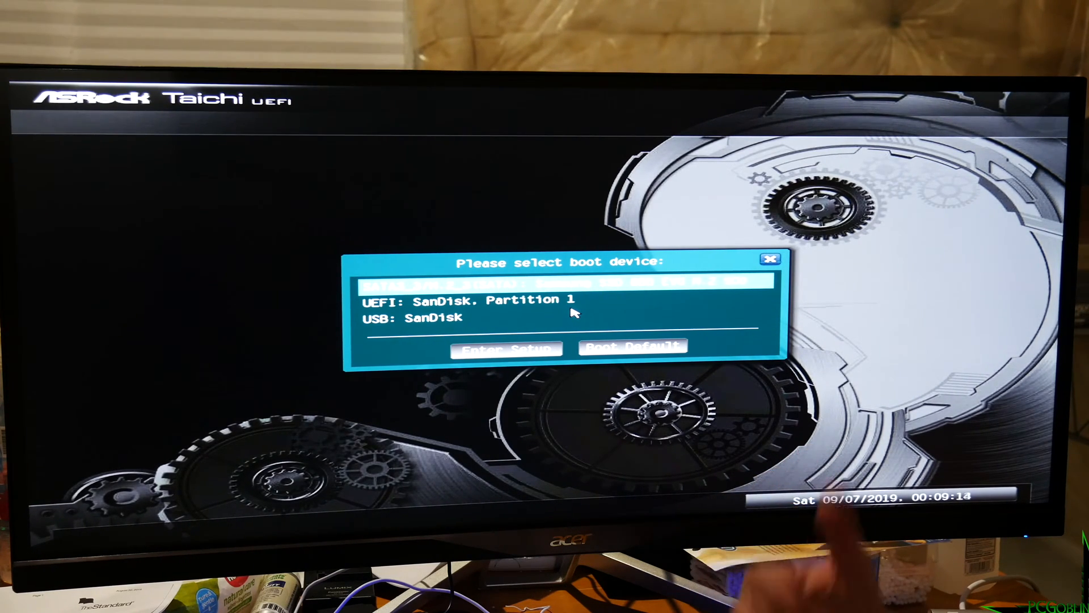
key("down")
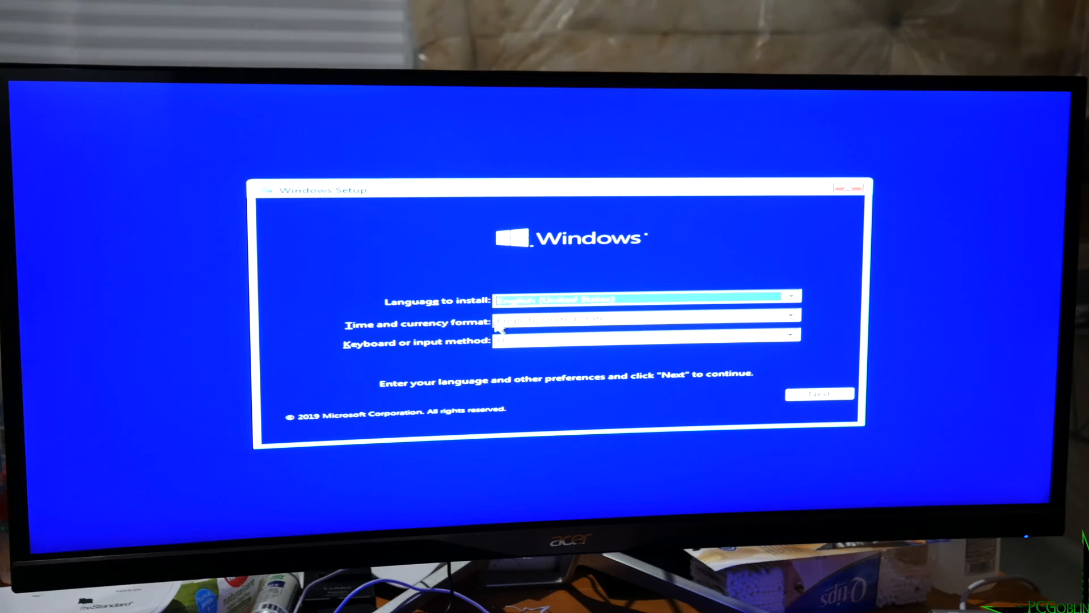
- Confirm language and keyboard preferences and begin installing without a product key
left_click(820, 394)
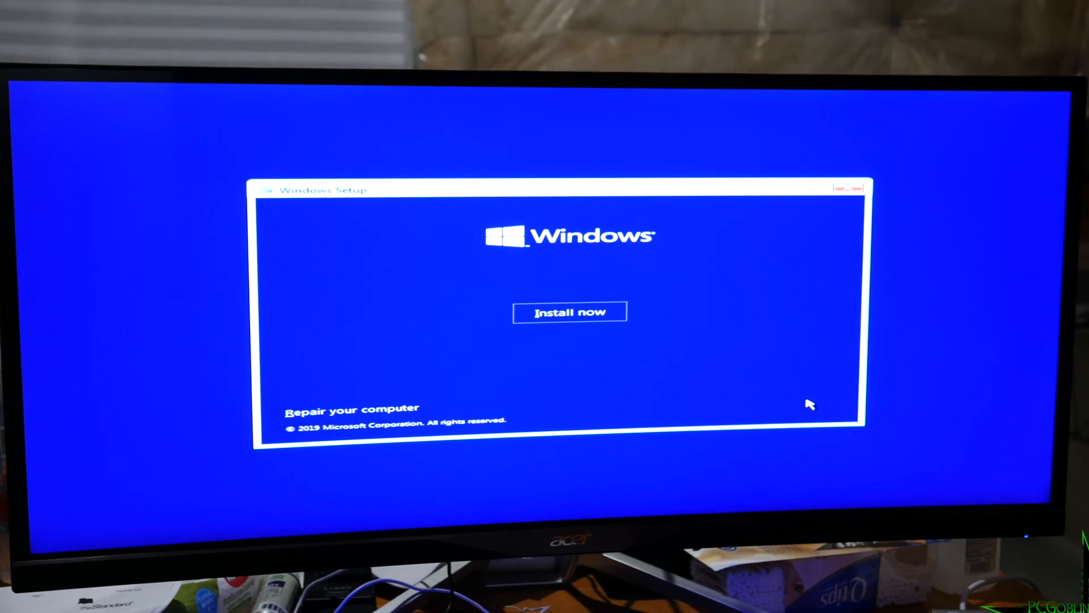
left_click(570, 312)
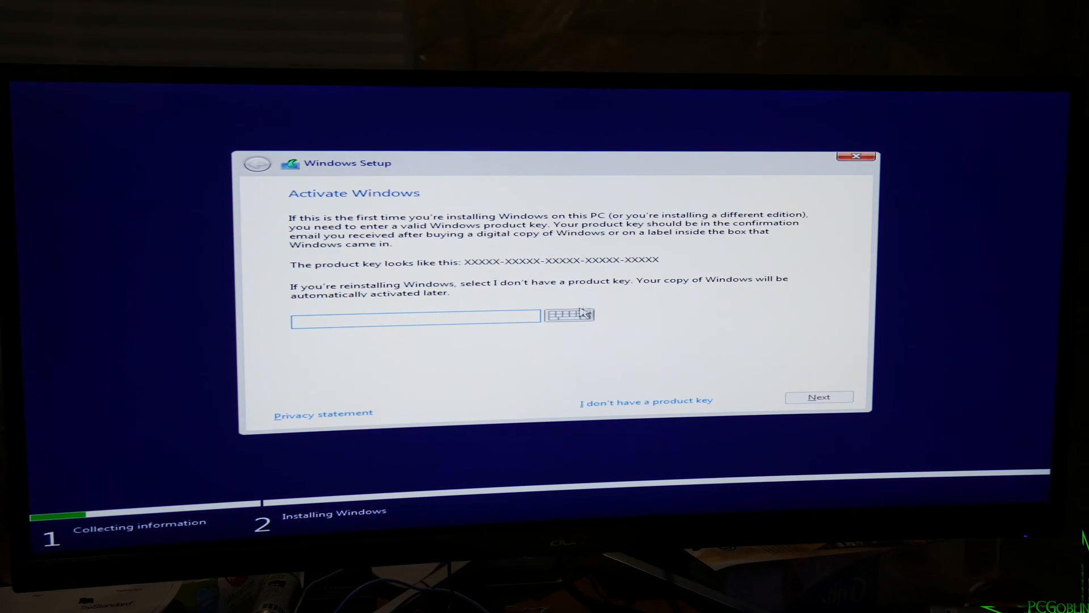
left_click(415, 315)
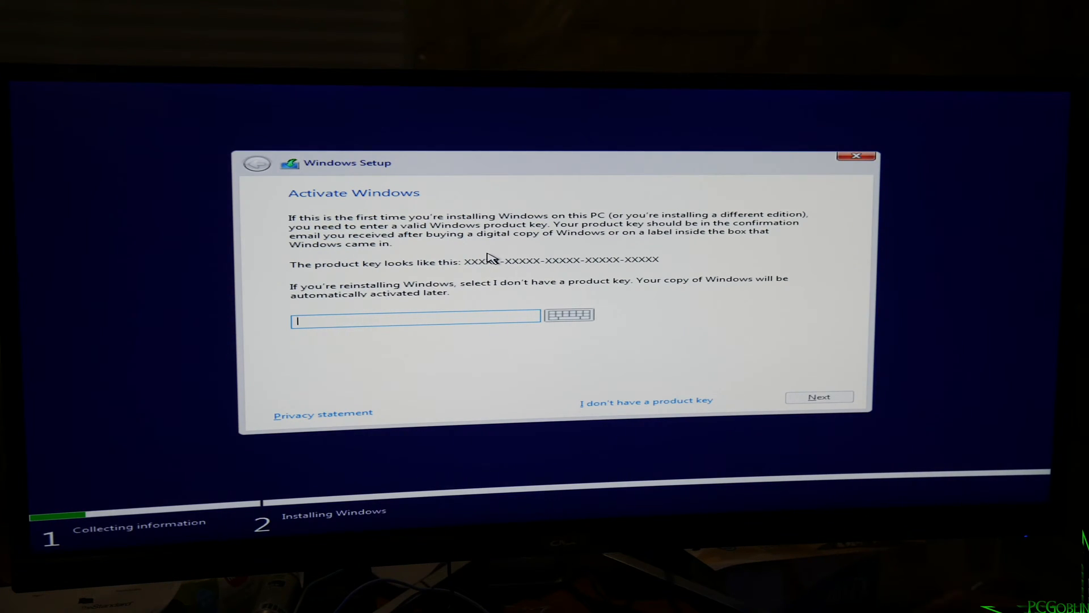
mouse_move(639, 400)
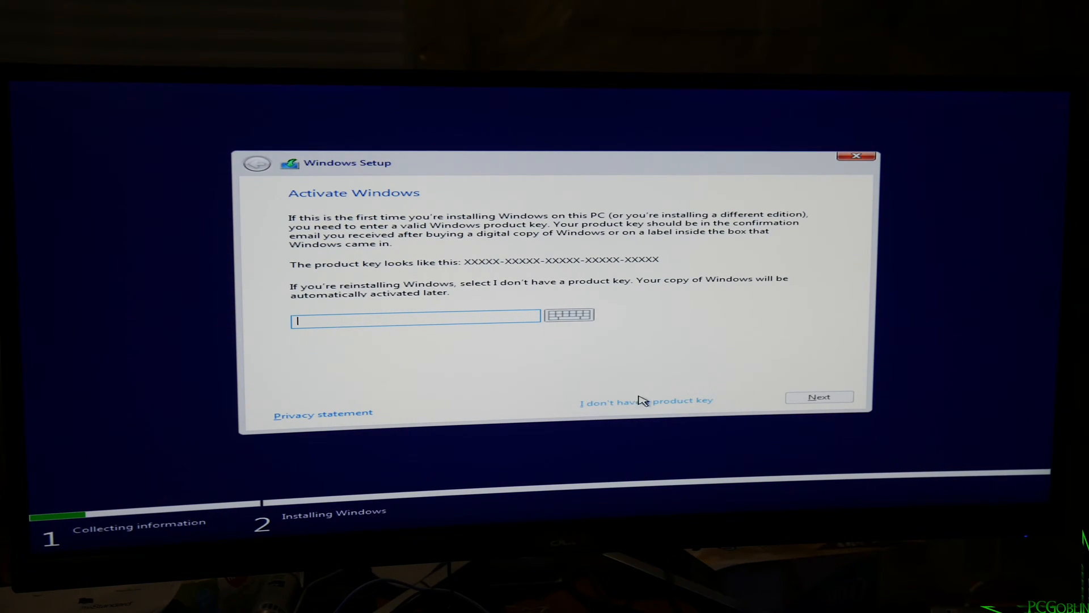
left_click(646, 401)
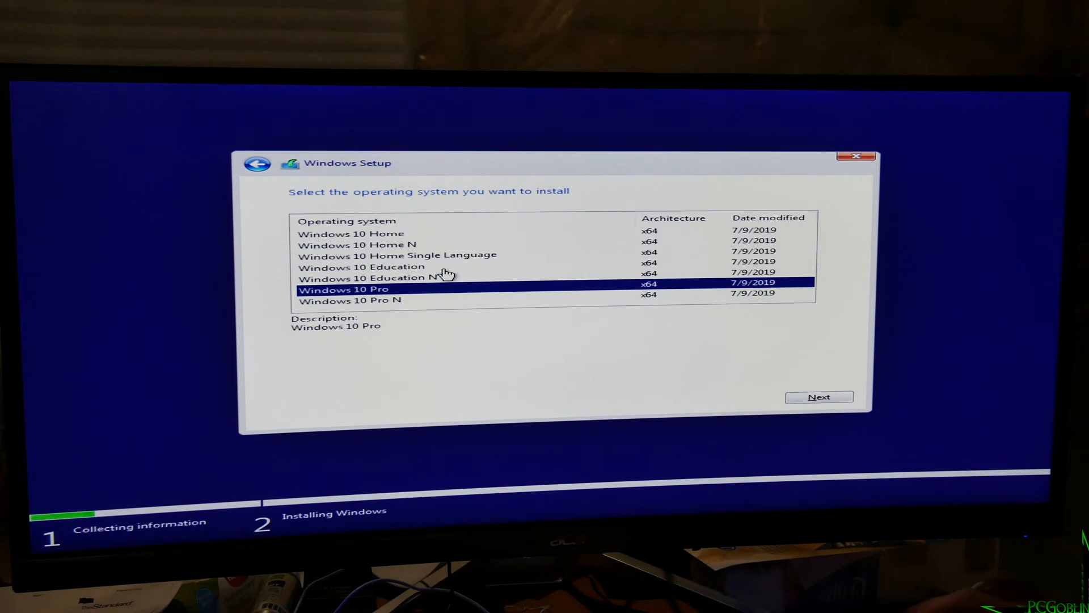
- Select Windows 10 Pro as the edition to install
left_click(350, 233)
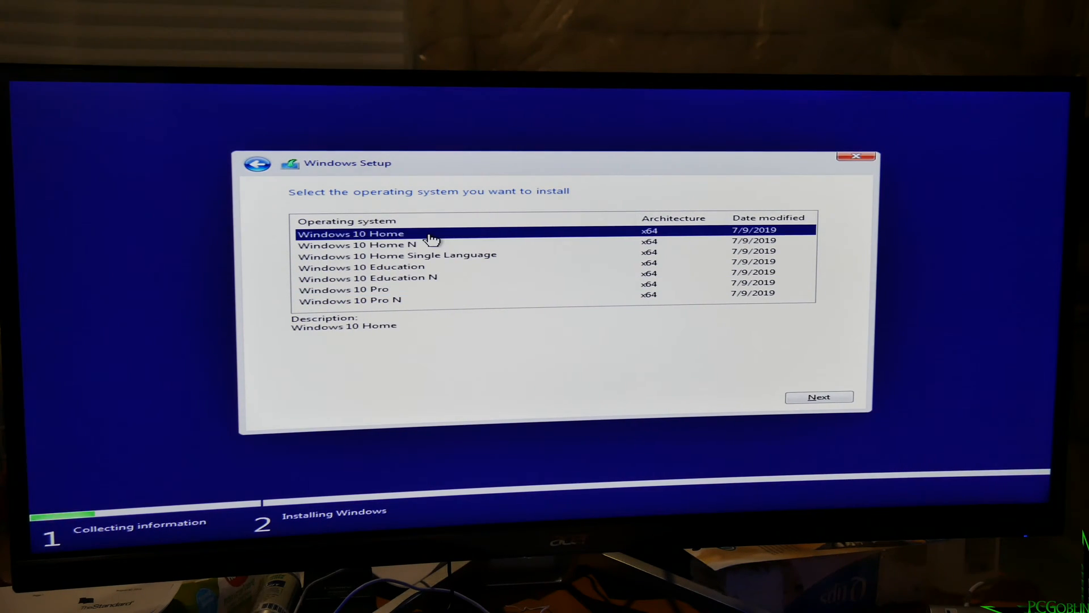
left_click(344, 288)
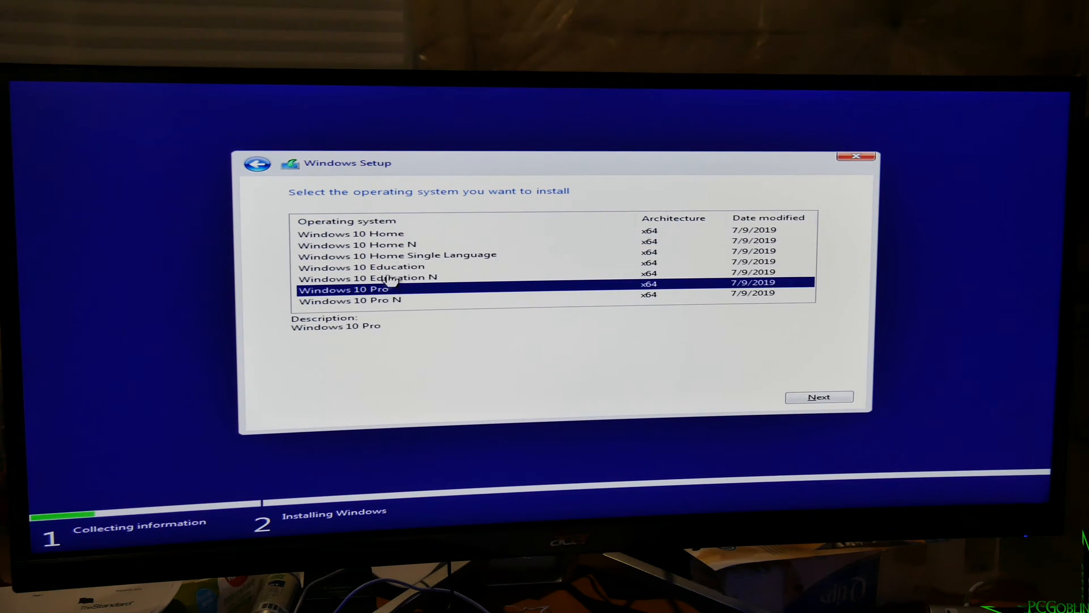
mouse_move(845, 362)
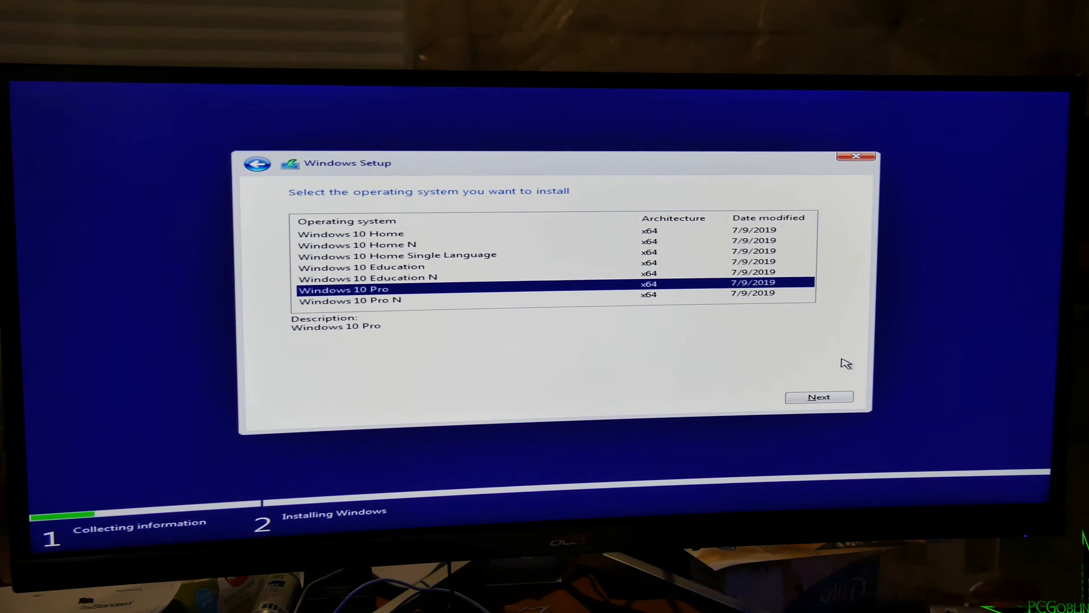
mouse_move(548, 250)
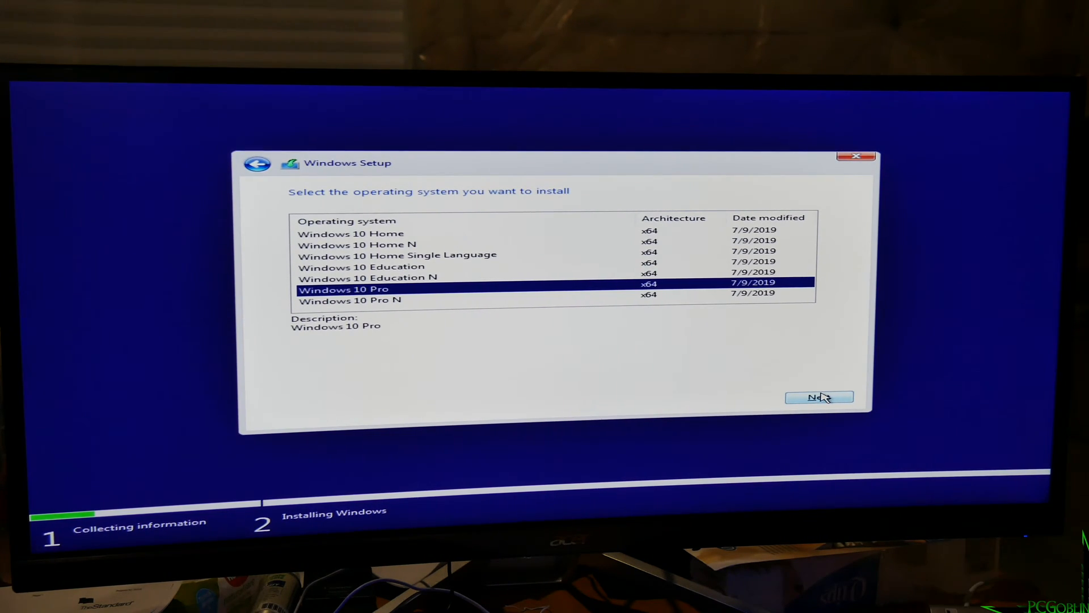
left_click(820, 397)
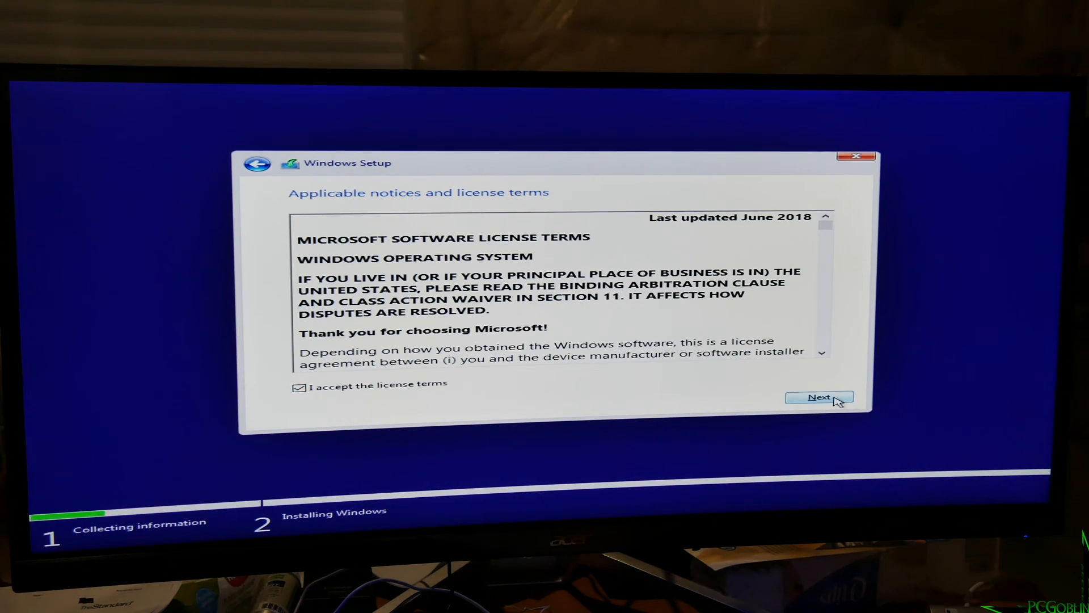
- Accept the license terms and delete the old partitions on Drive 0
left_click(819, 396)
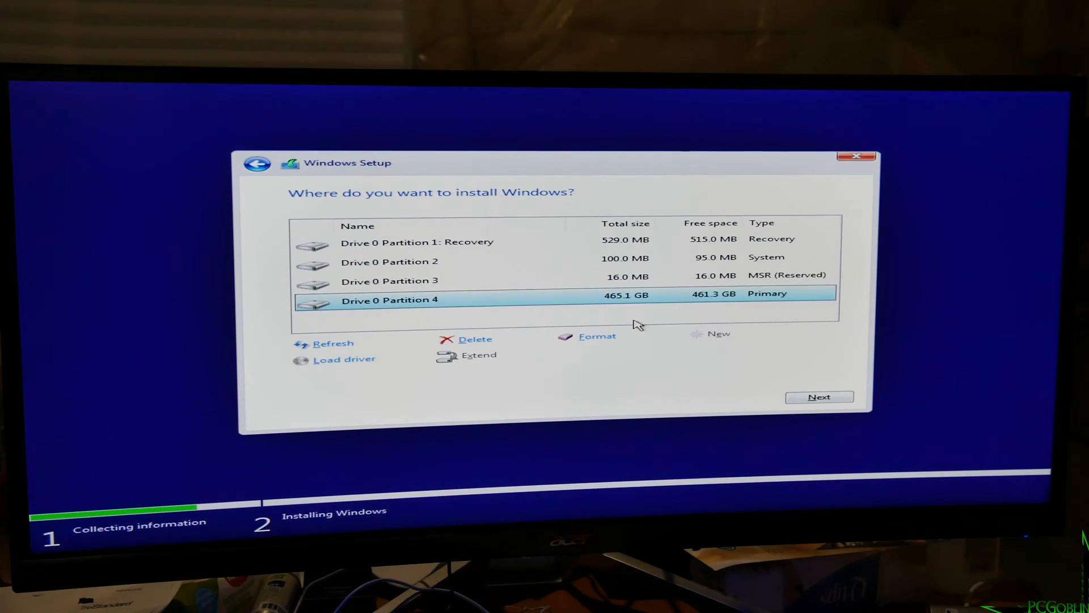
left_click(477, 339)
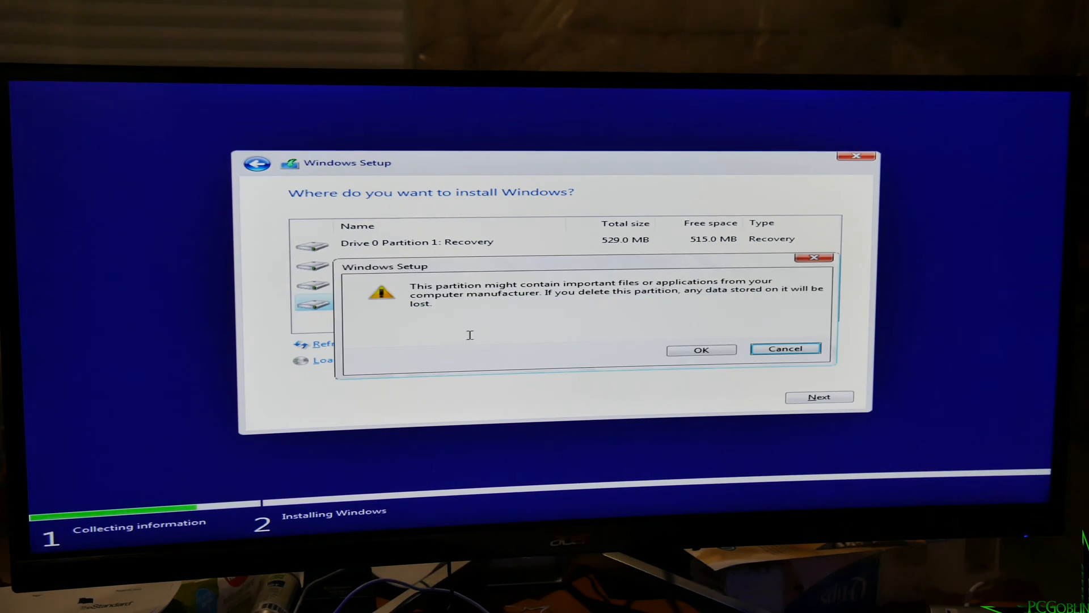
left_click(701, 349)
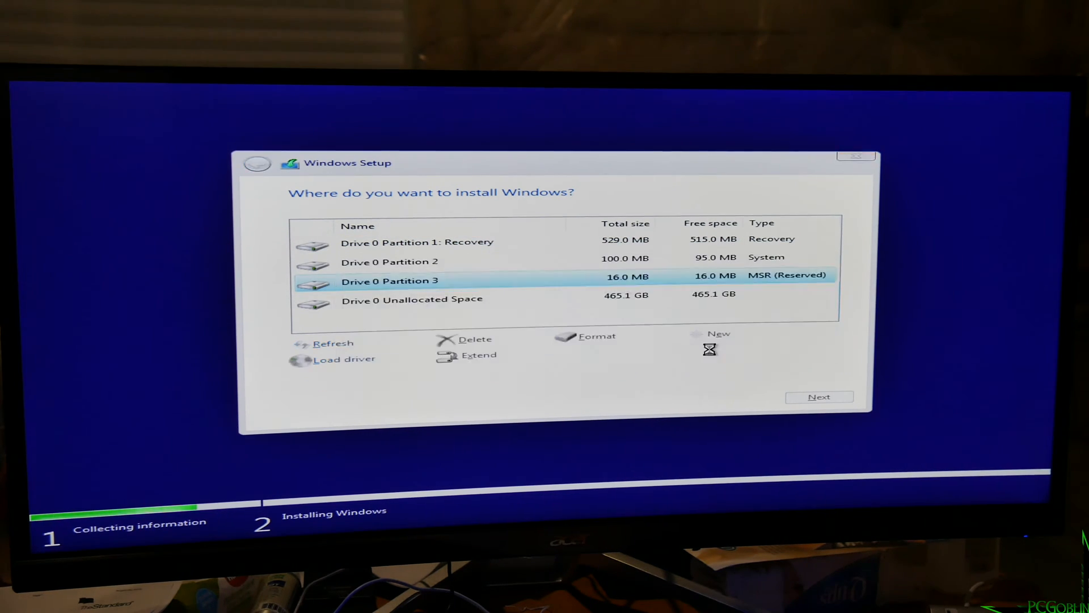
left_click(476, 339)
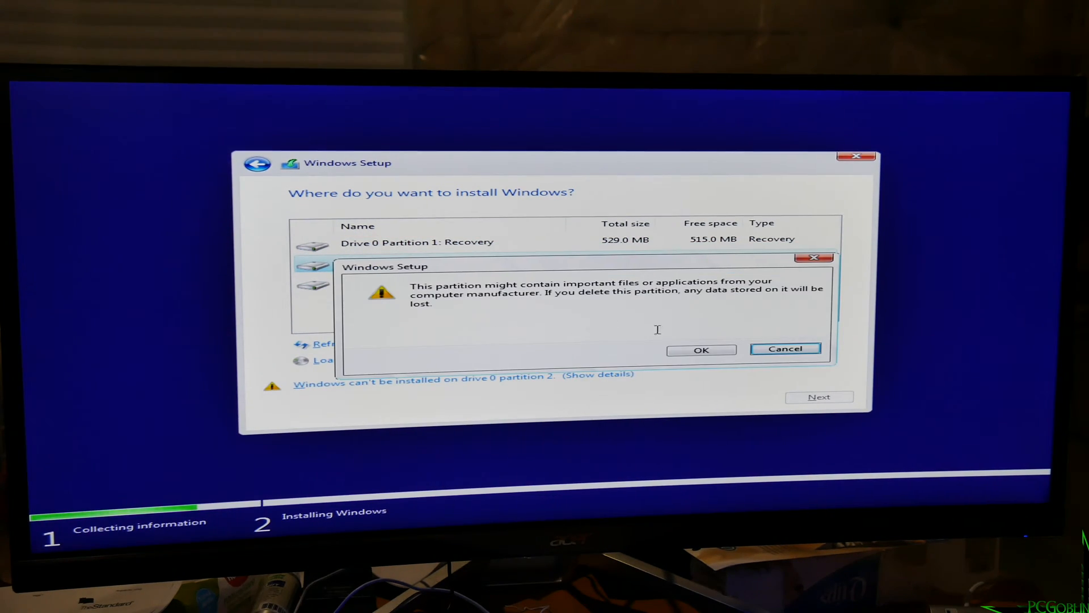
left_click(702, 349)
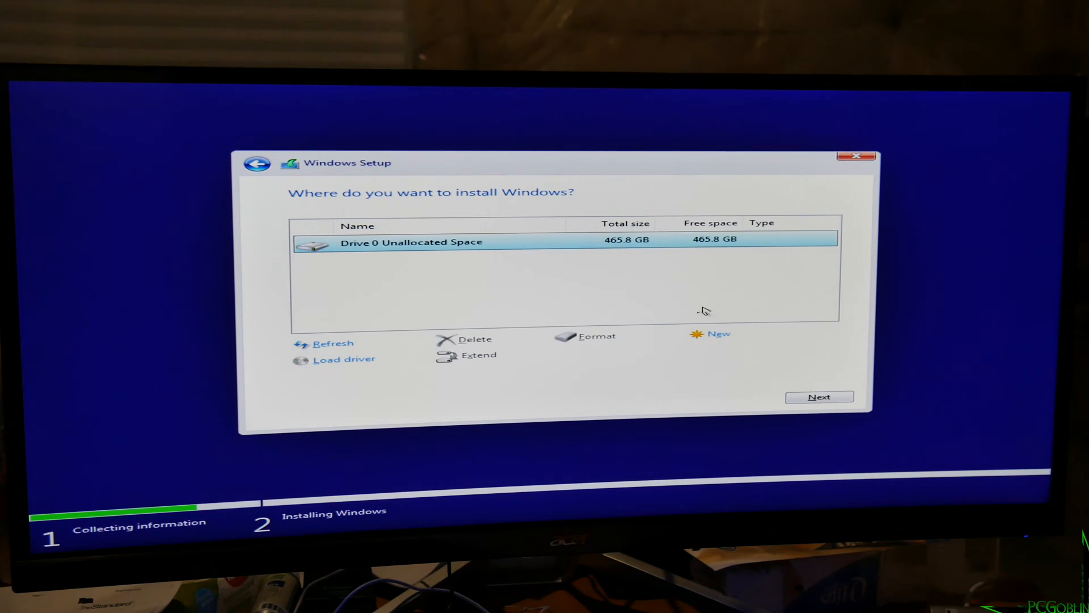
mouse_move(749, 249)
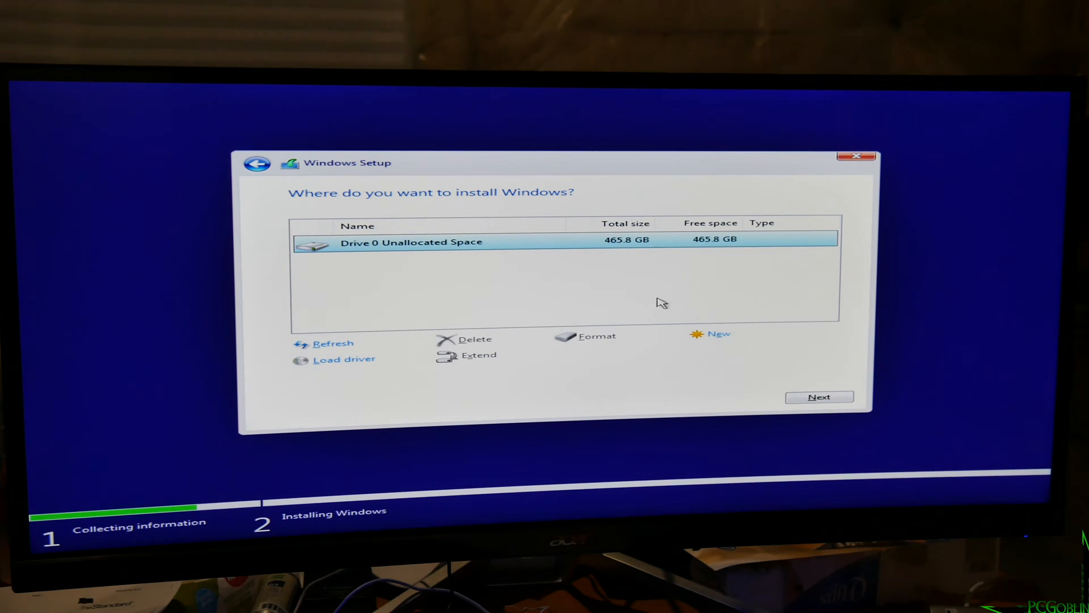
- Create a full-size partition in the unallocated space and install onto Drive 0 Partition 4
left_click(719, 333)
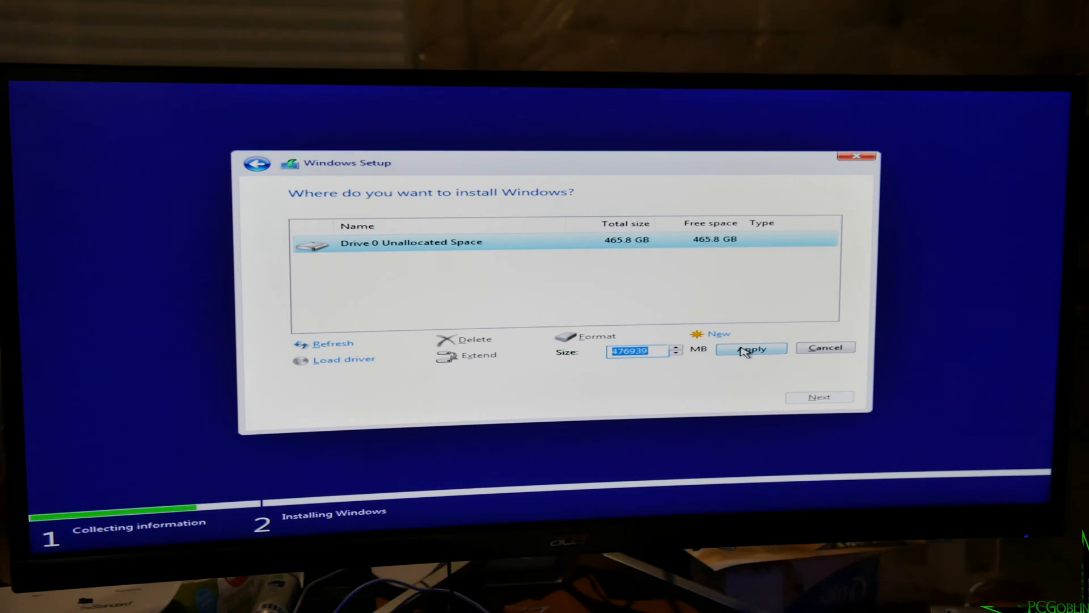
left_click(751, 349)
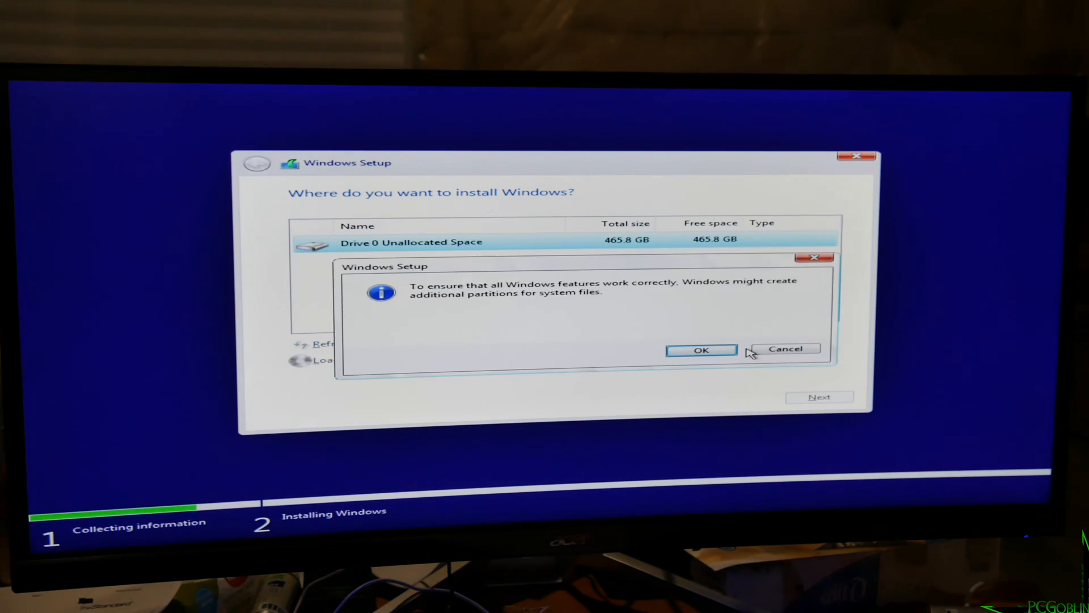
left_click(701, 350)
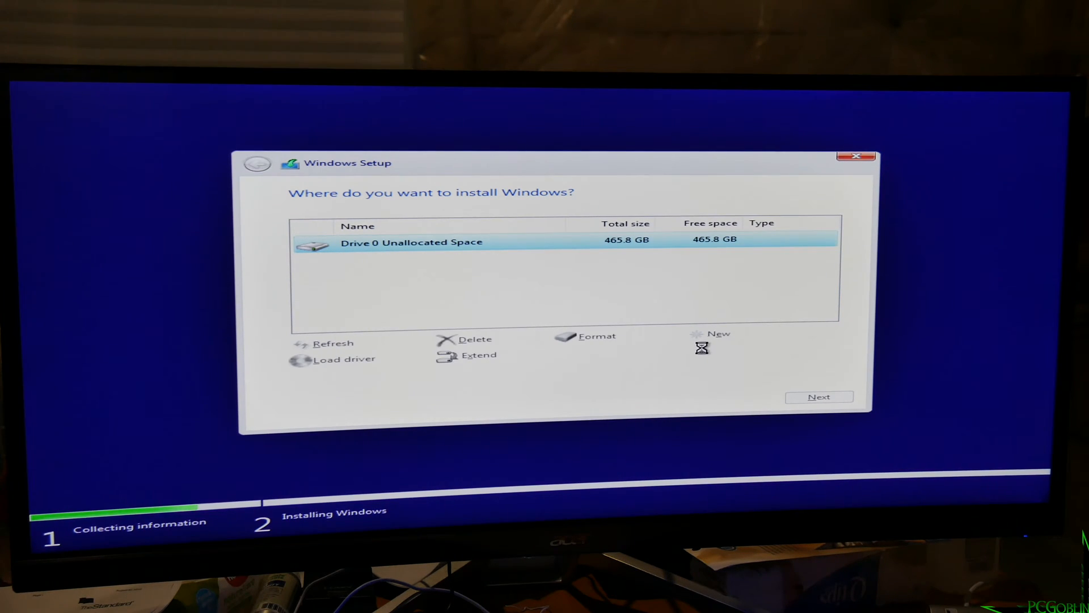
left_click(719, 333)
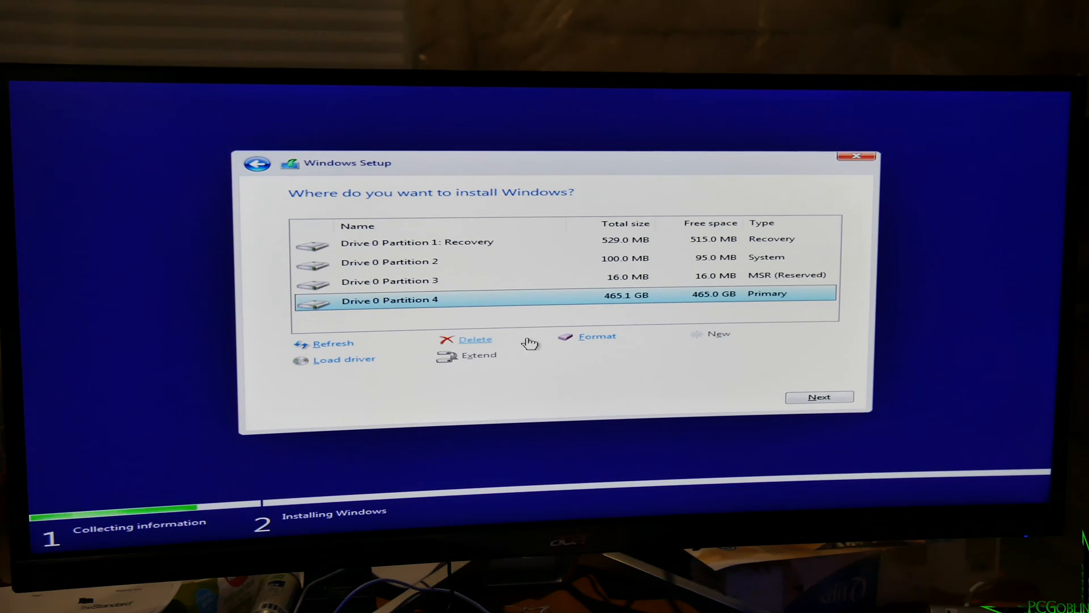
left_click(820, 397)
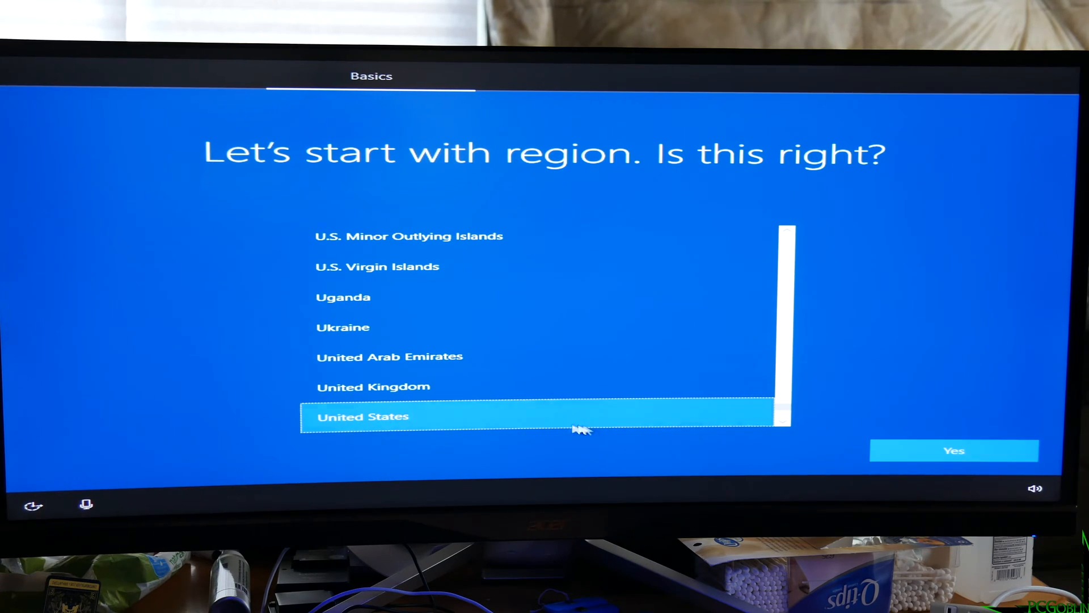
- Confirm United States region and US keyboard layout, skipping a second layout
left_click(954, 450)
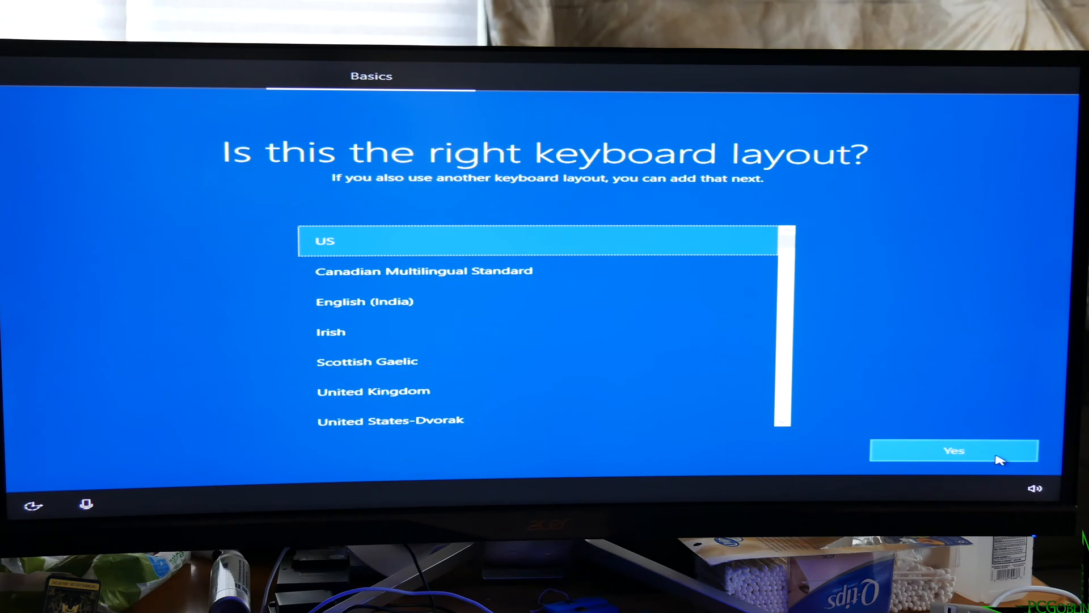
left_click(954, 450)
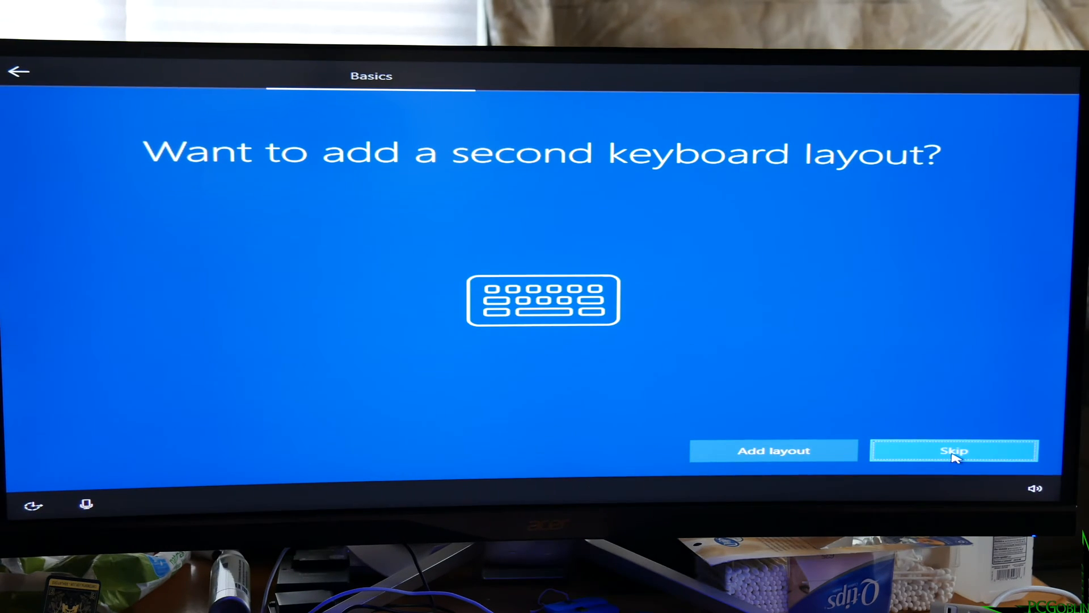
left_click(953, 450)
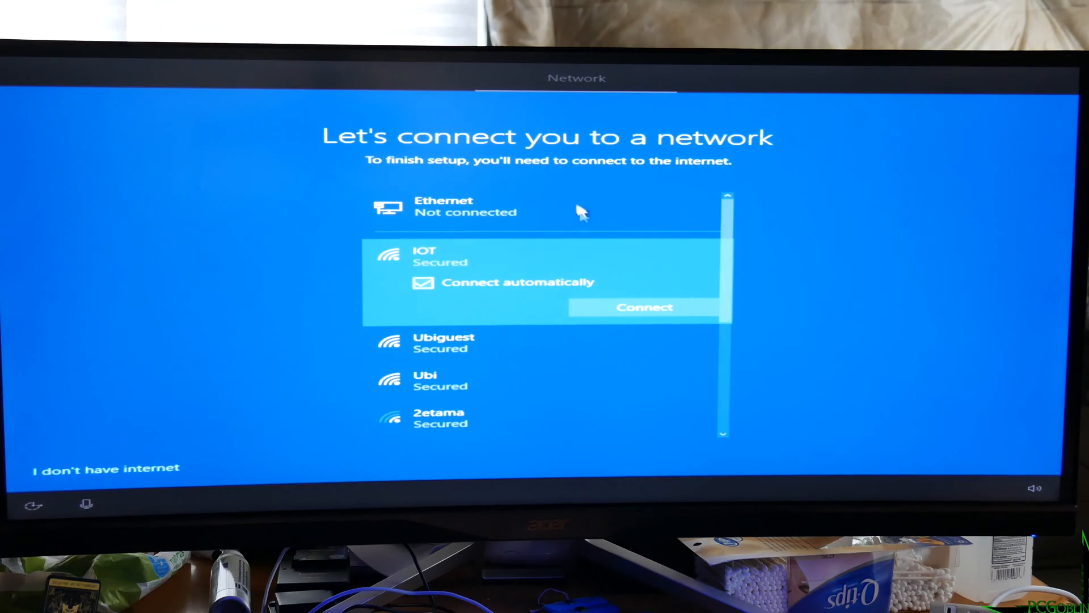
- Join the Ubi Wi-Fi network with the PC set as discoverable
scroll("down", 3)
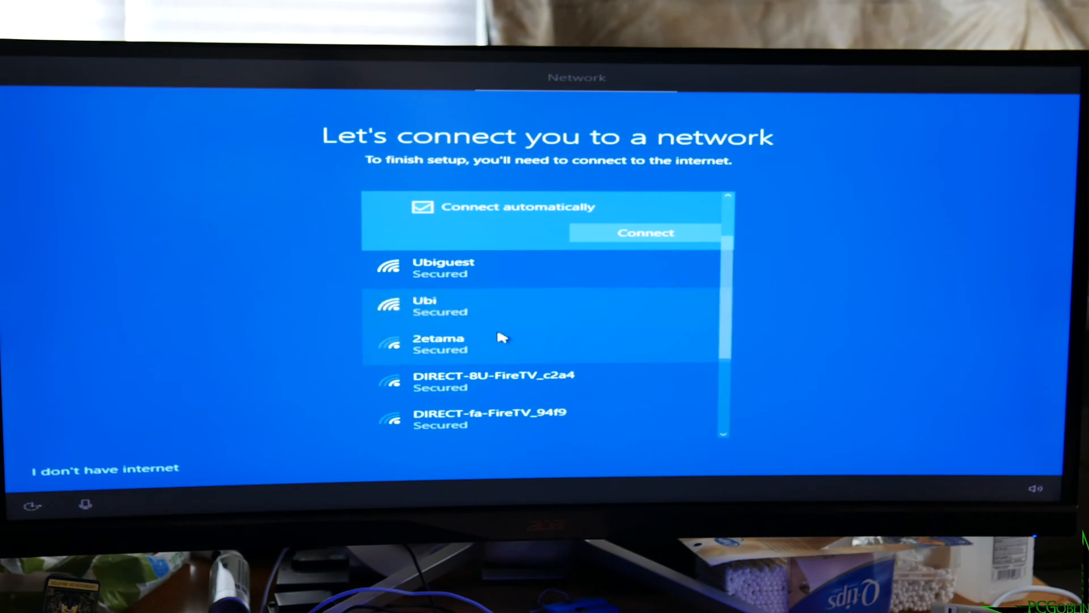
left_click(445, 306)
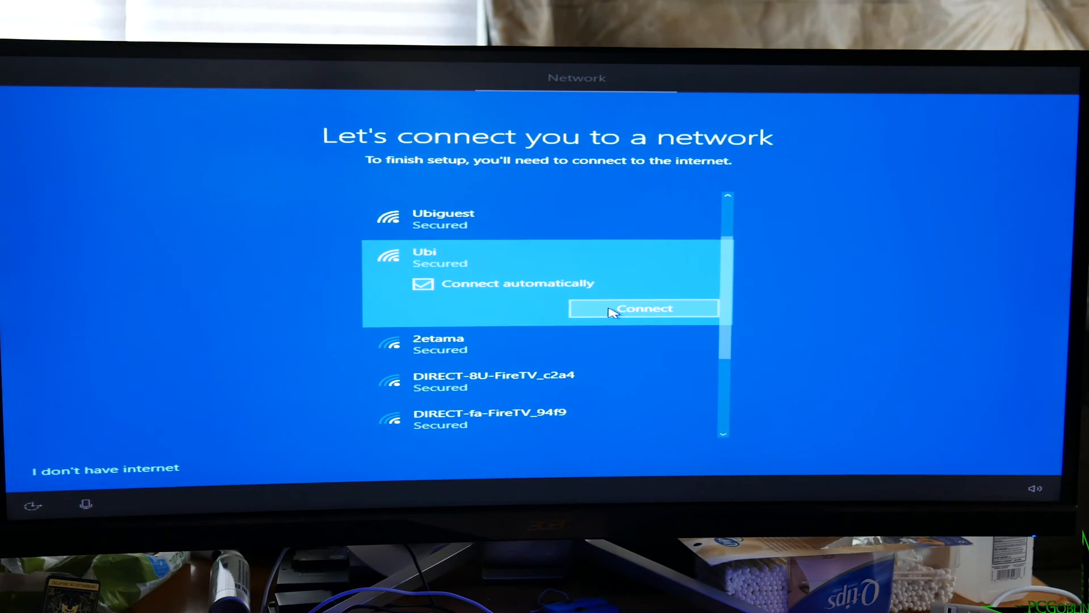
left_click(643, 309)
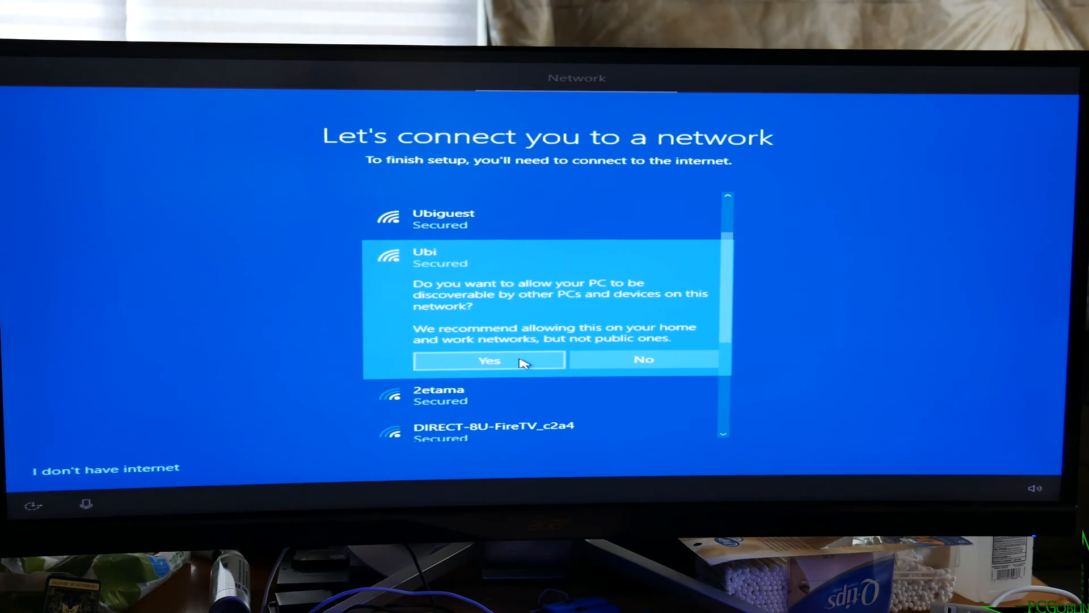
left_click(489, 360)
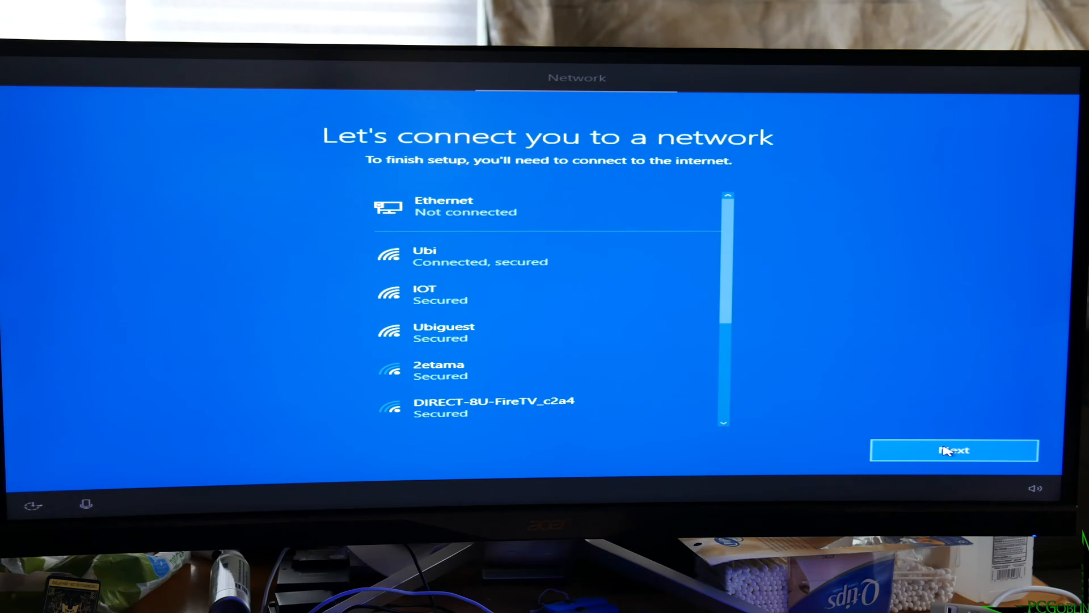
left_click(954, 449)
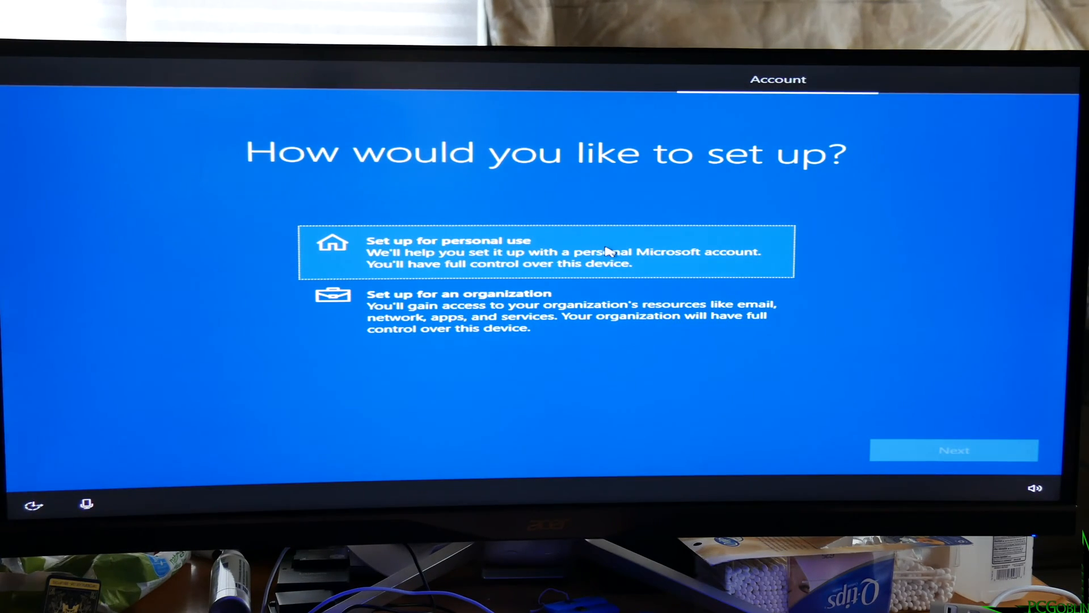
- Choose 'Set up for personal use', then an offline account, declining Microsoft sign-in
left_click(547, 252)
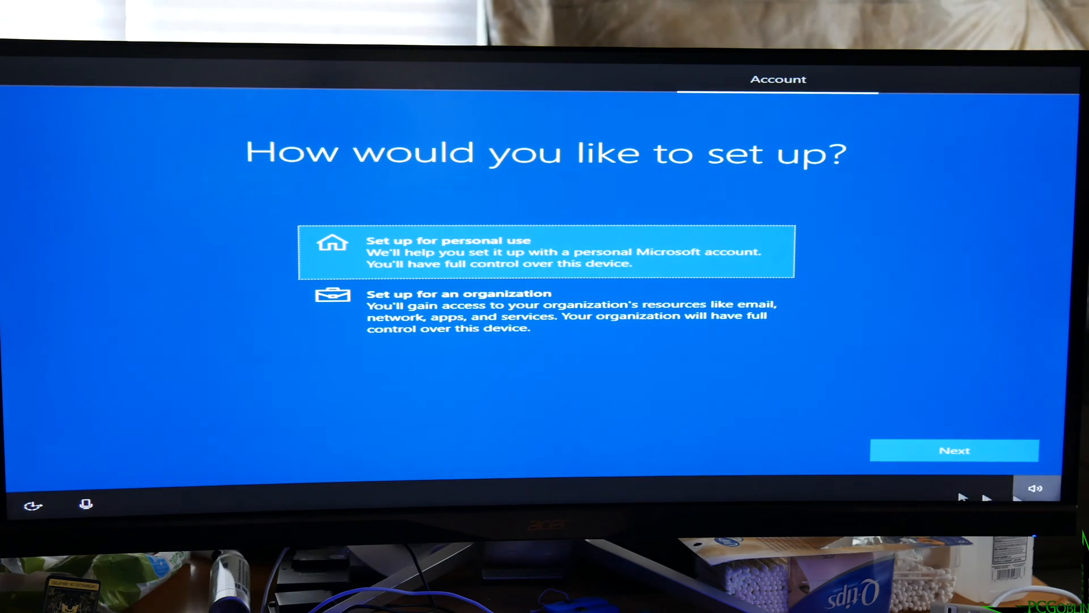
left_click(954, 450)
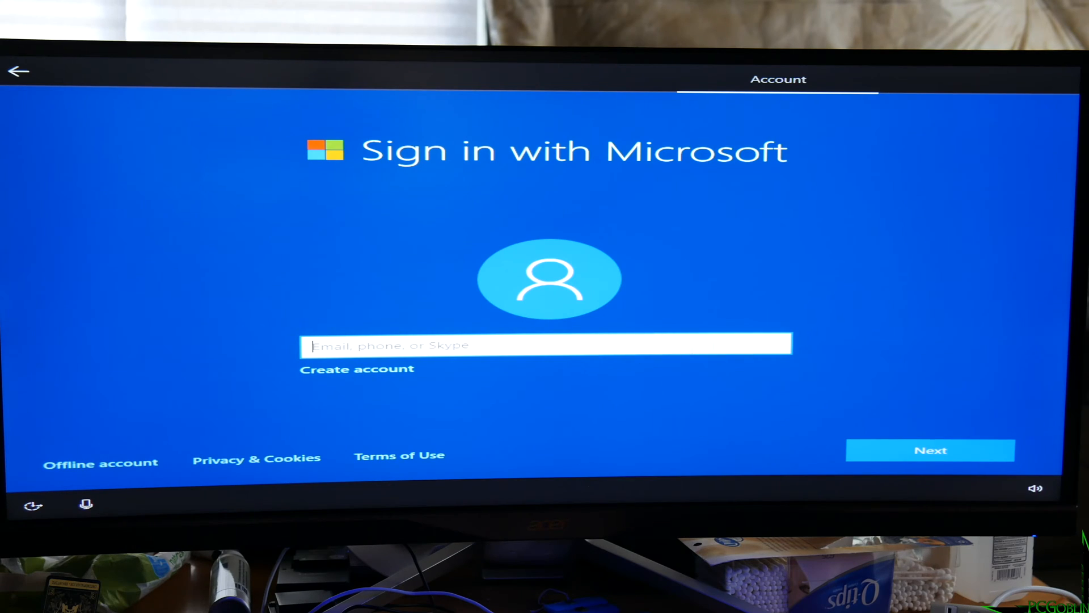
left_click(929, 450)
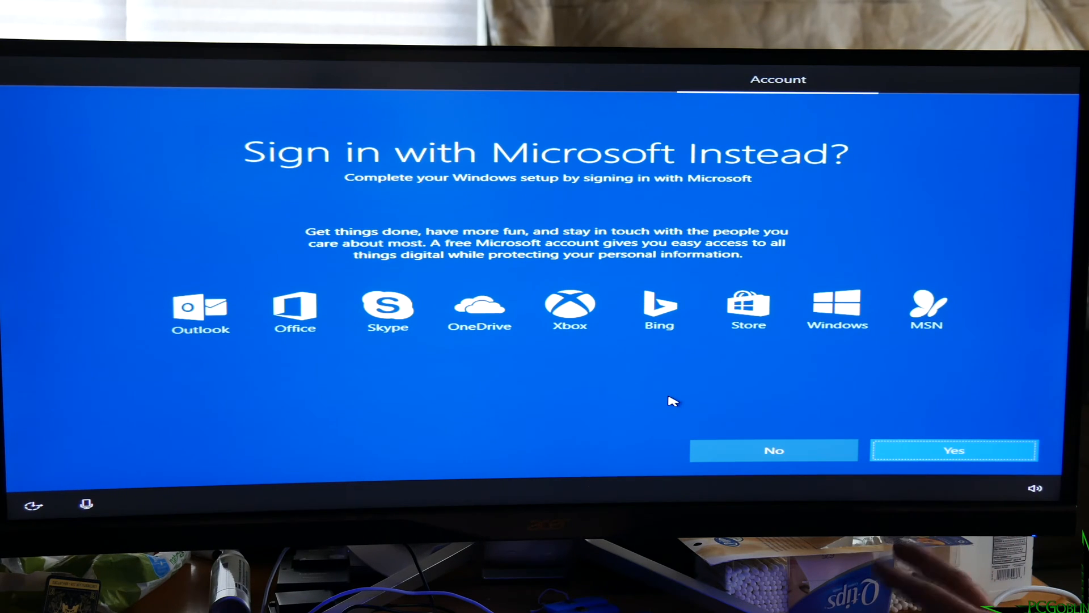
mouse_move(1035, 331)
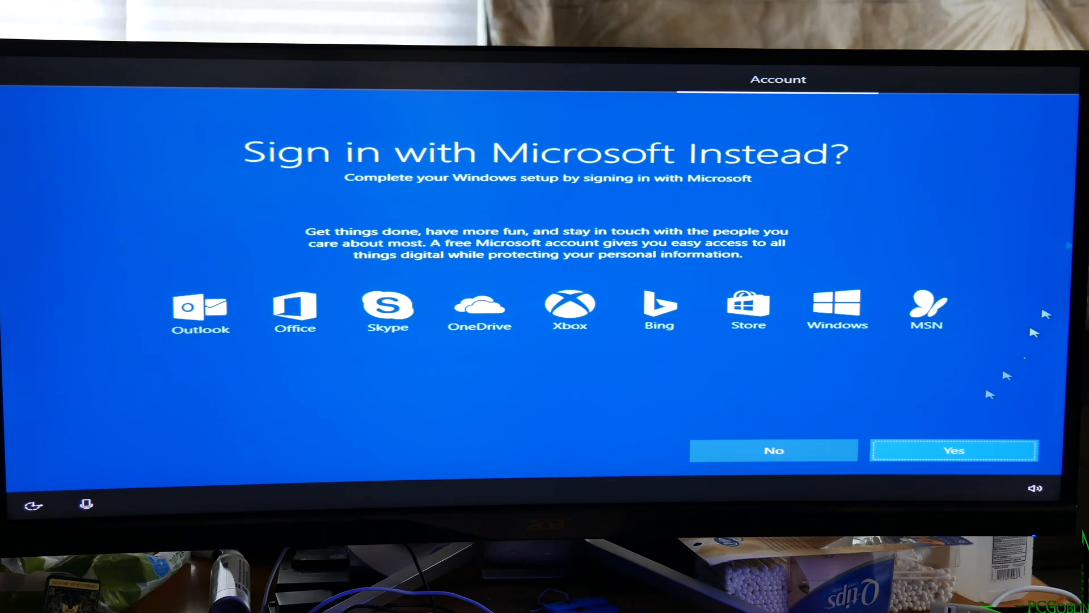
mouse_move(796, 452)
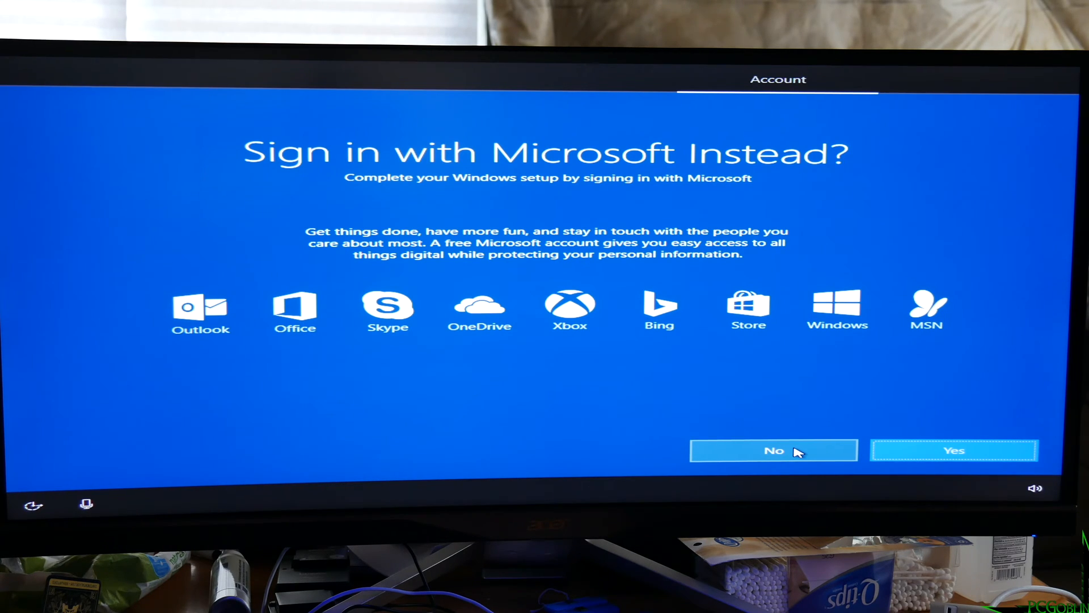
left_click(773, 450)
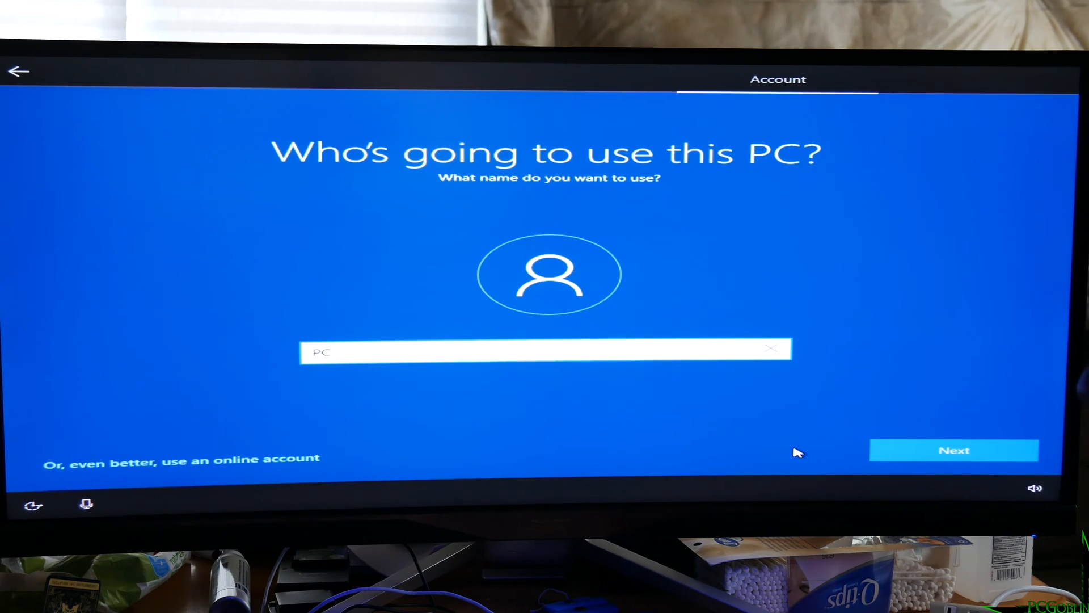
- Enter PCGoblin as the account name and continue with a blank password
type("Goblin")
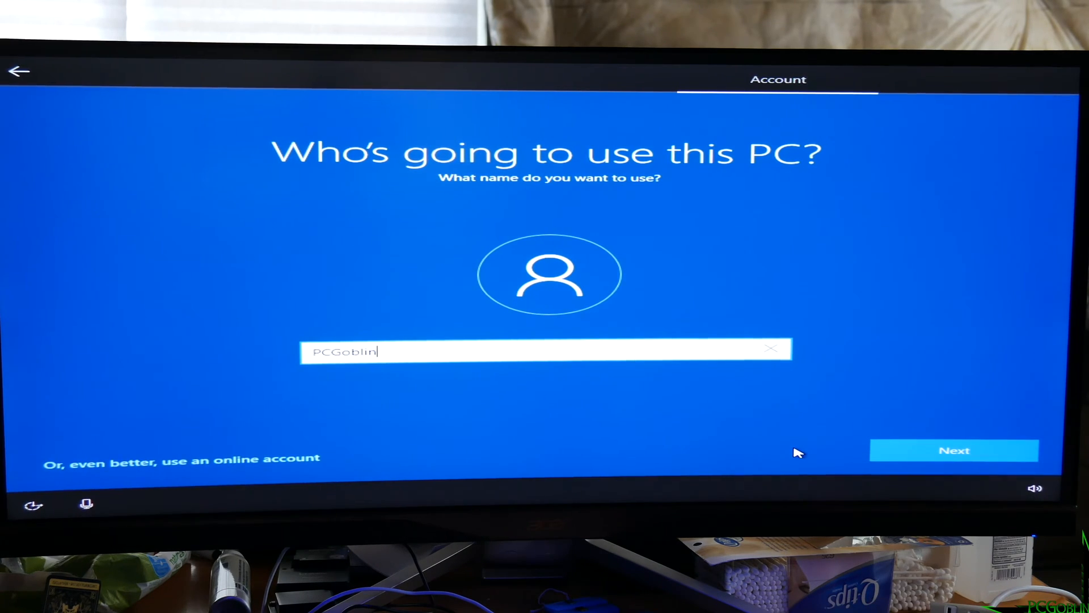
left_click(955, 450)
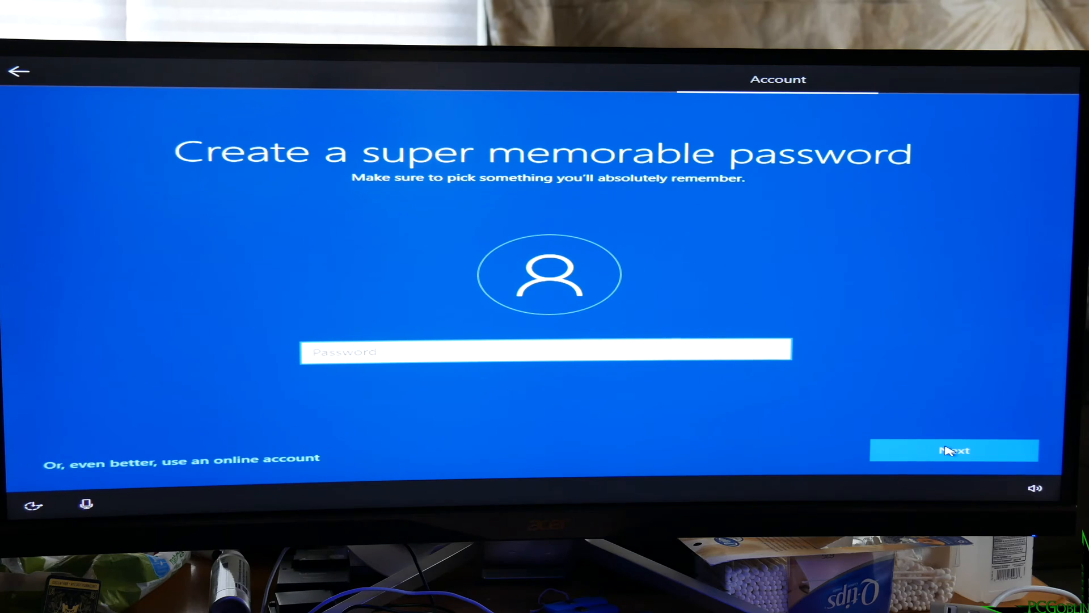
left_click(954, 449)
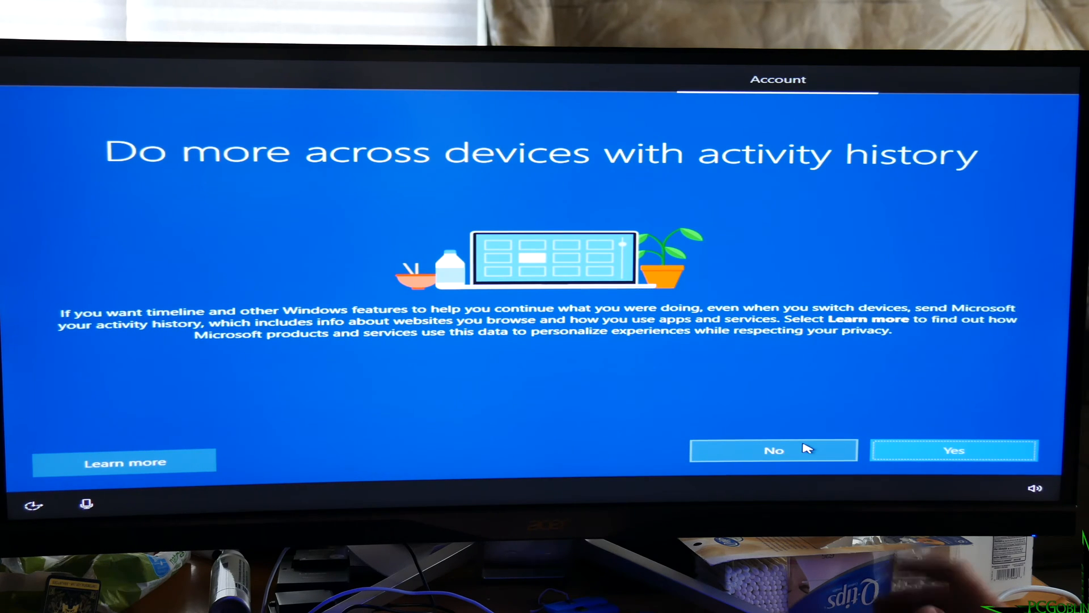
- Answer No to sending activity history and Decline the Cortana digital assistant
left_click(774, 450)
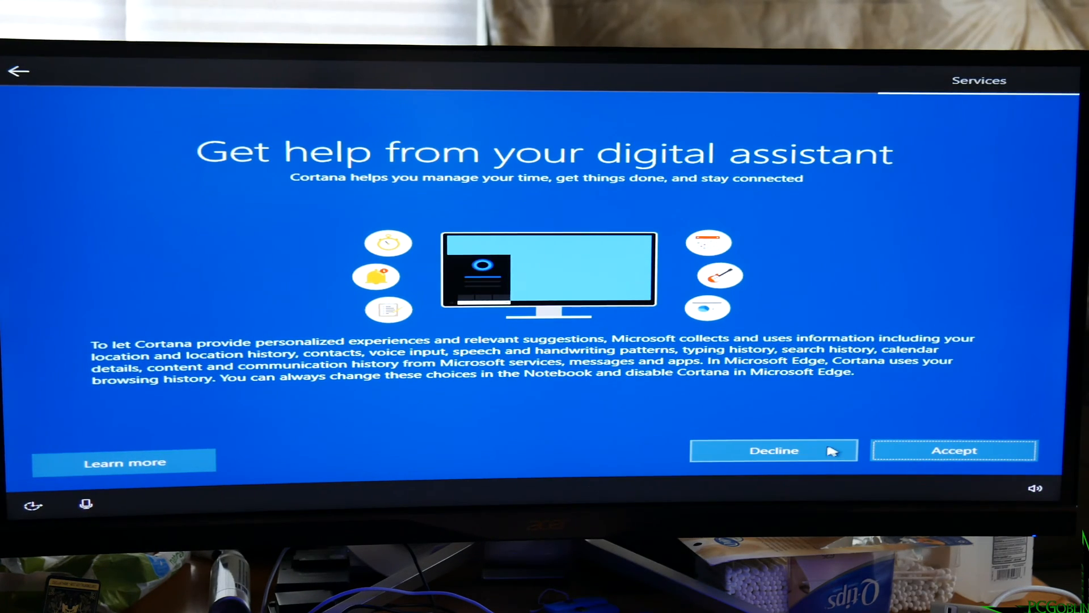
mouse_move(761, 460)
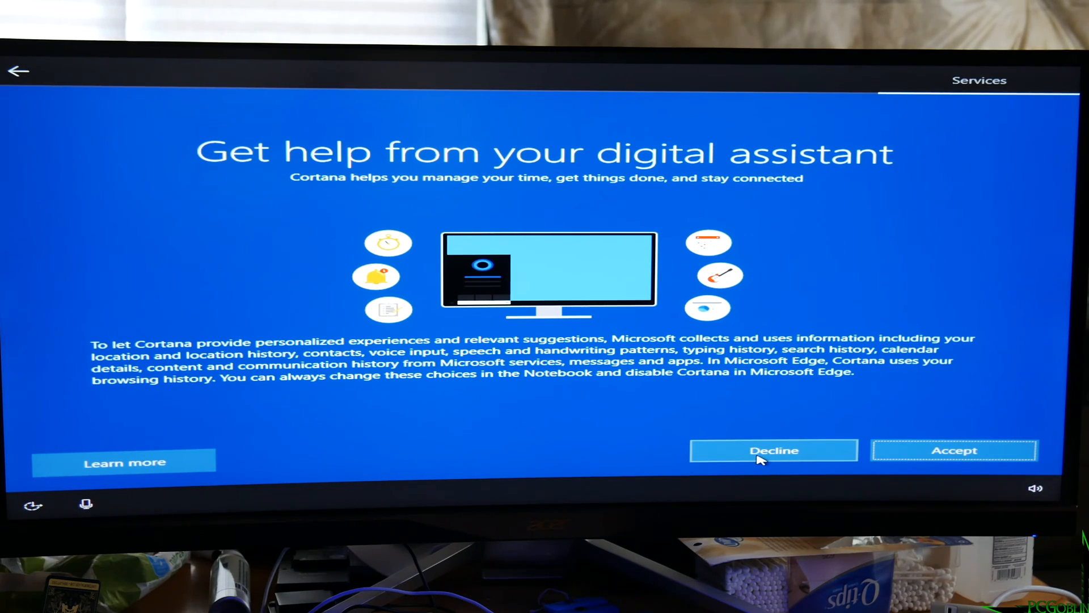
left_click(773, 450)
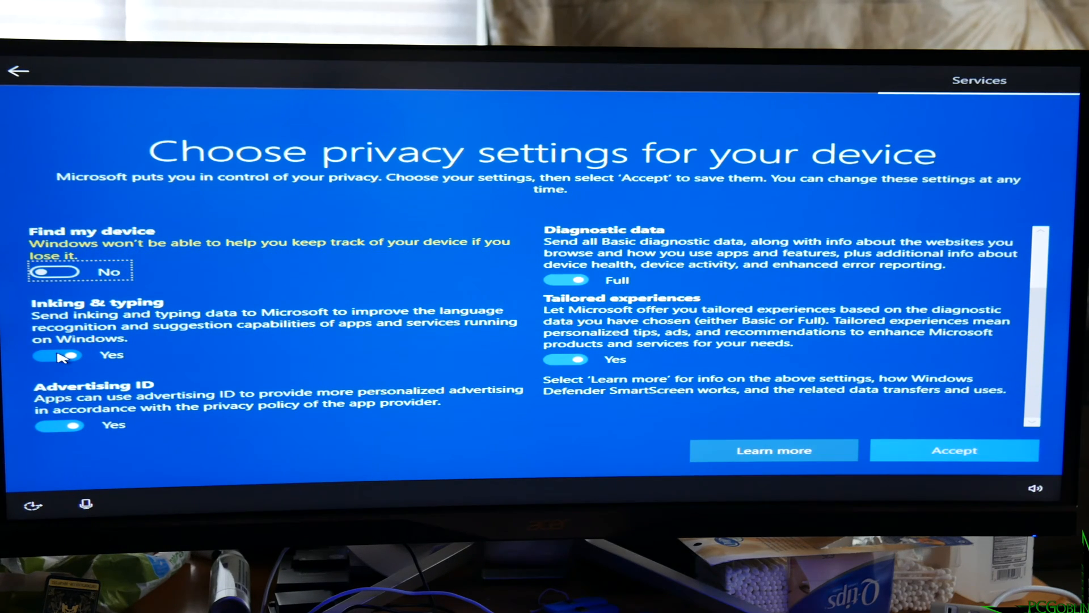
- Turn off Inking & typing, Advertising ID and Tailored experiences, keep Diagnostic data Full, and accept
left_click(57, 355)
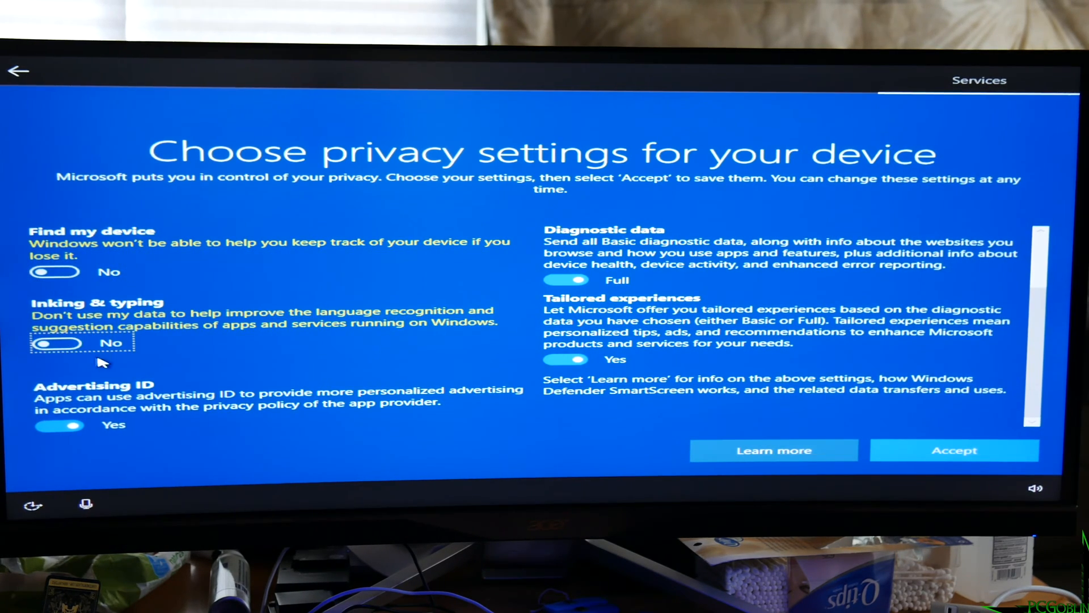
left_click(59, 424)
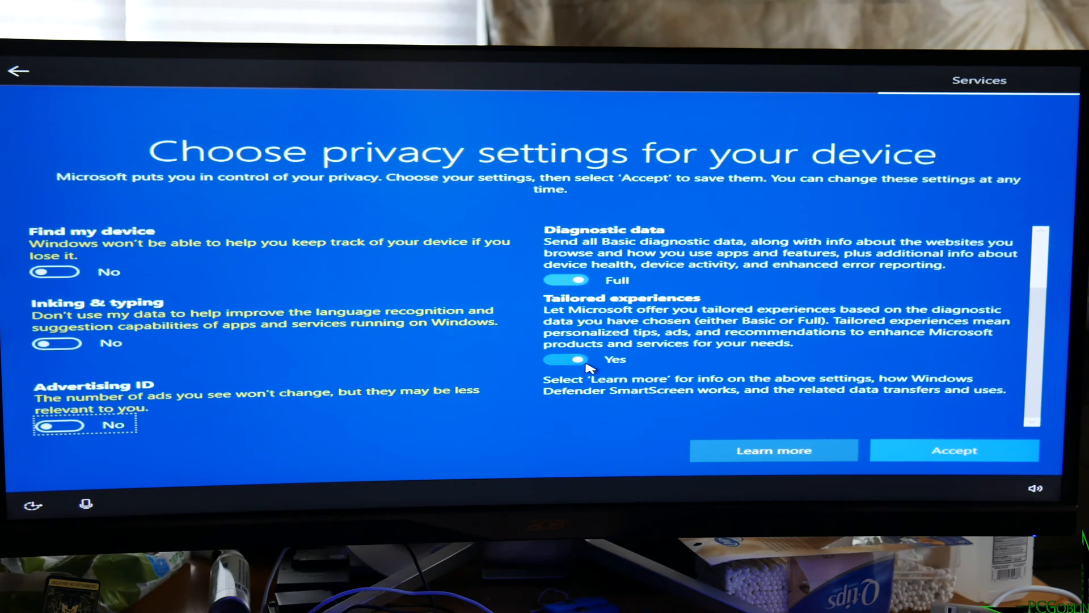
scroll("down", 3)
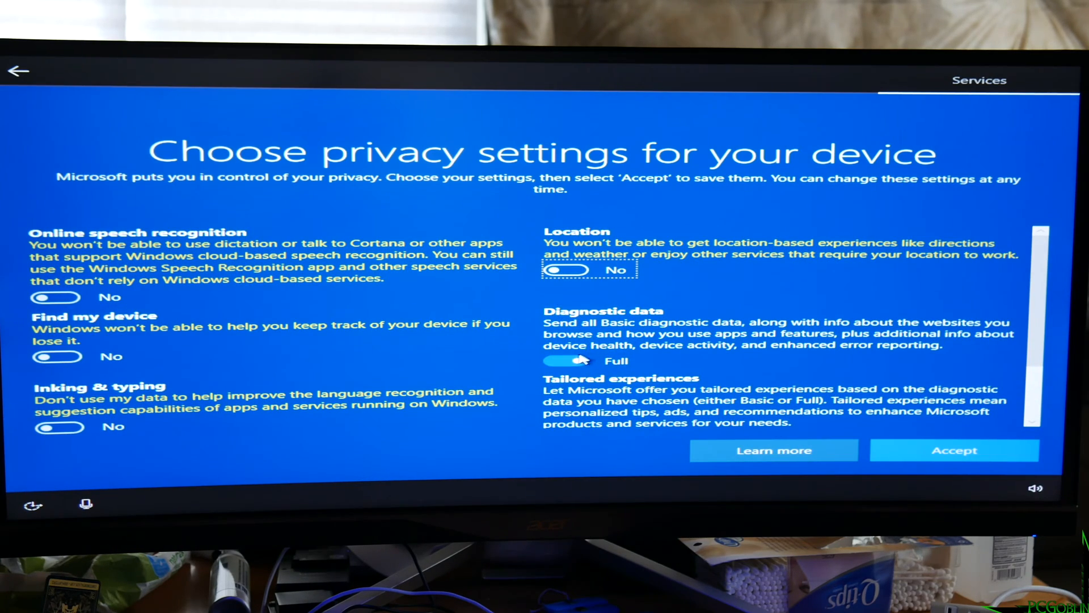
scroll("down", 3)
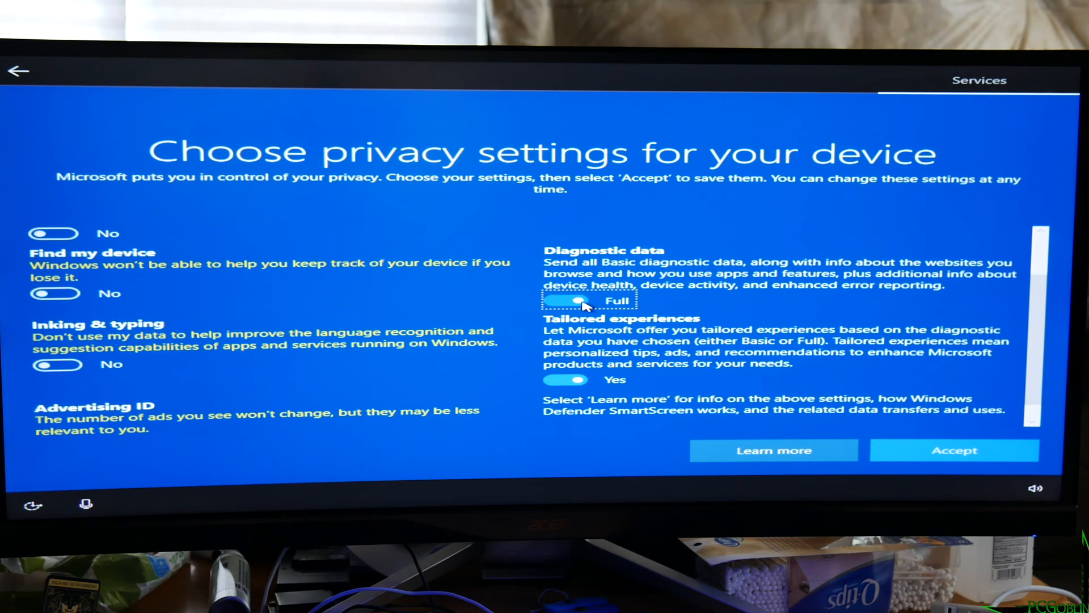
left_click(565, 304)
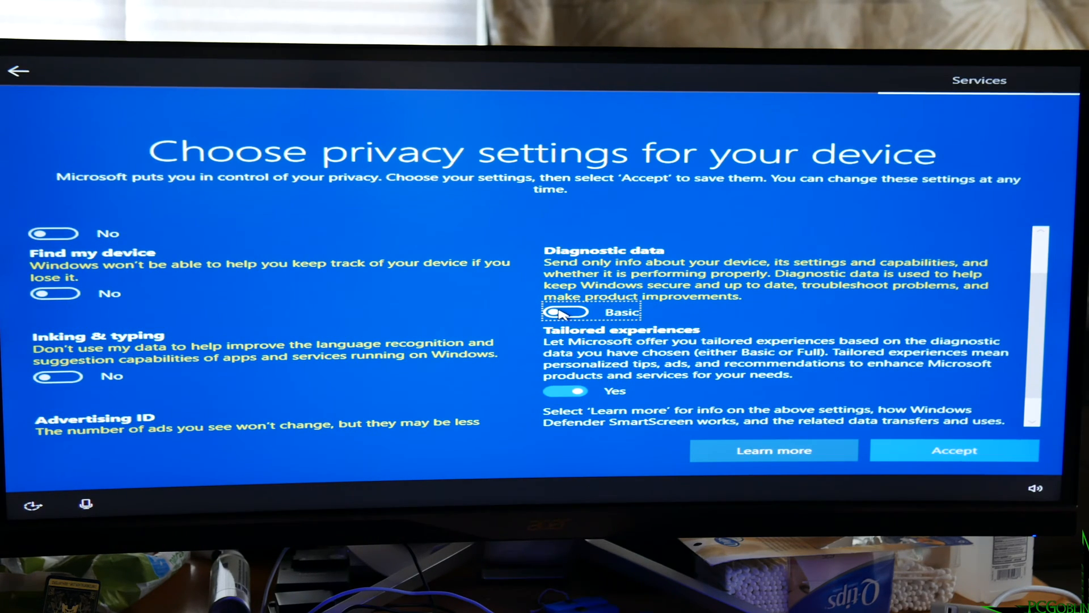
left_click(566, 310)
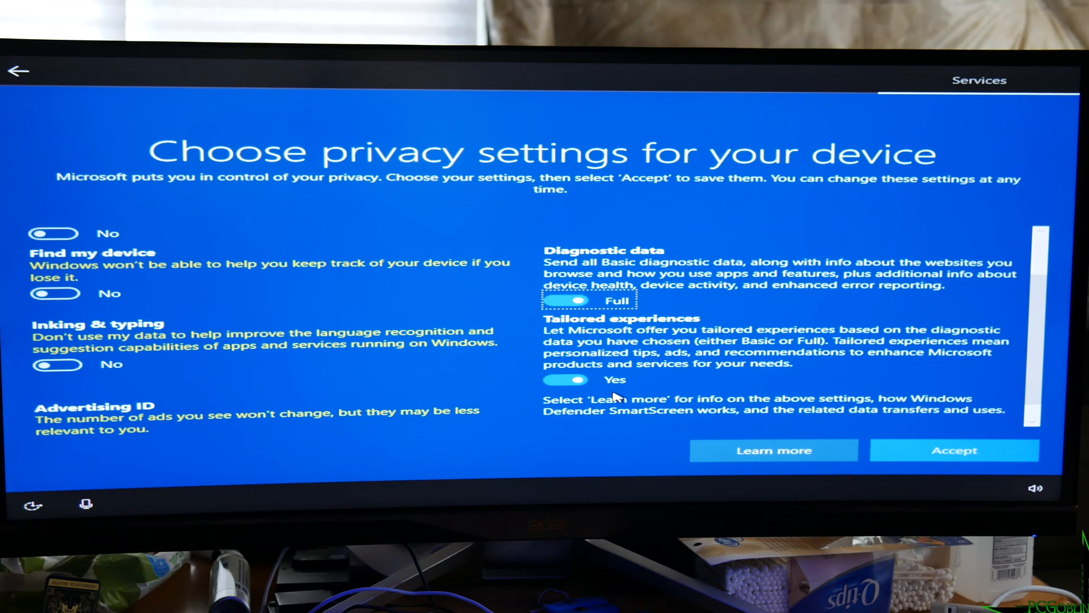
left_click(566, 380)
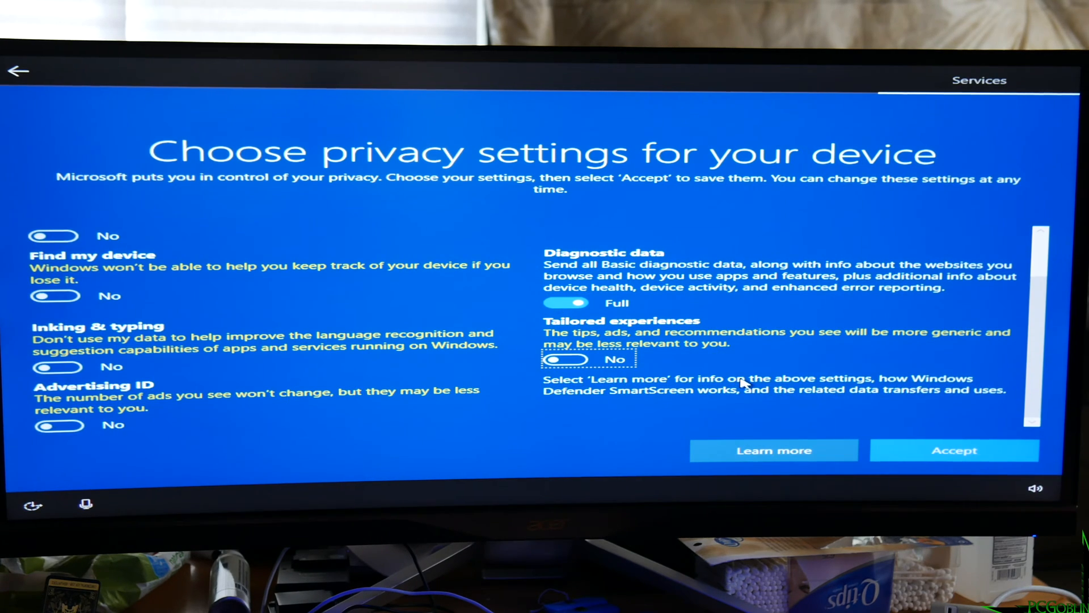
left_click(954, 450)
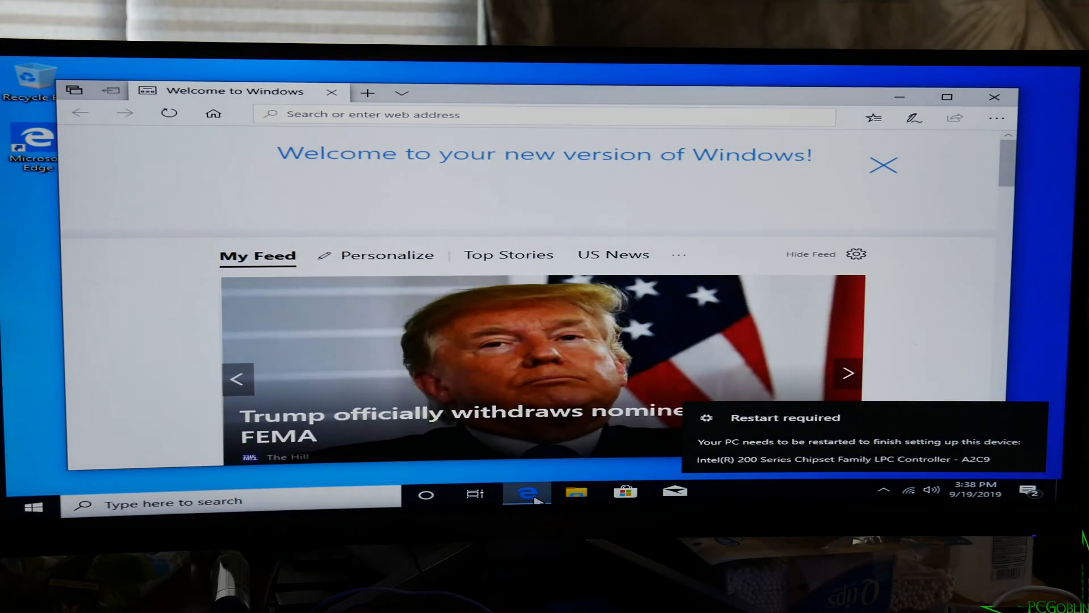
mouse_move(995, 97)
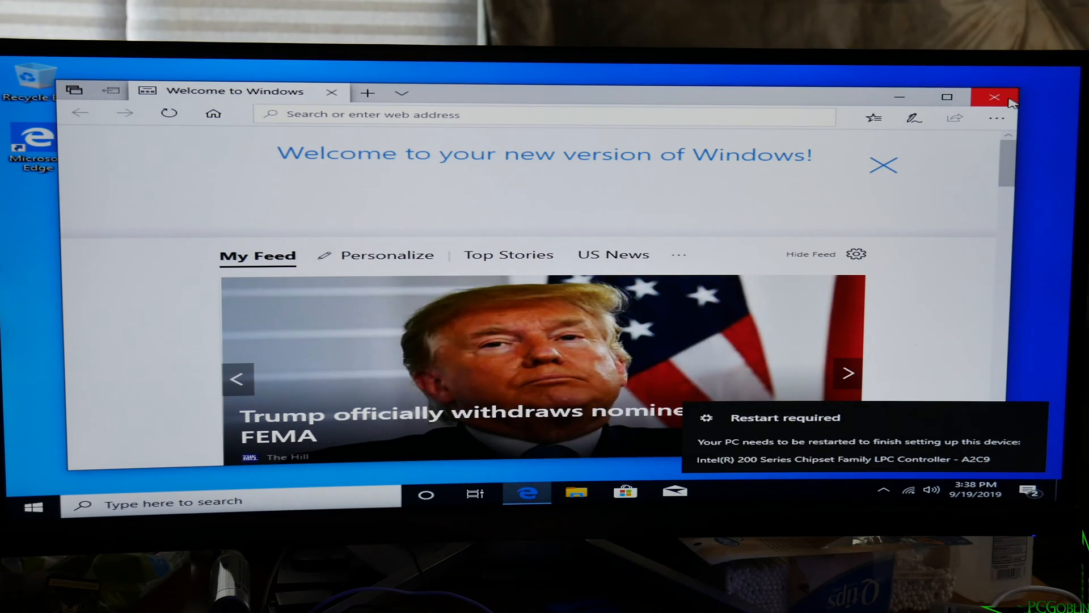